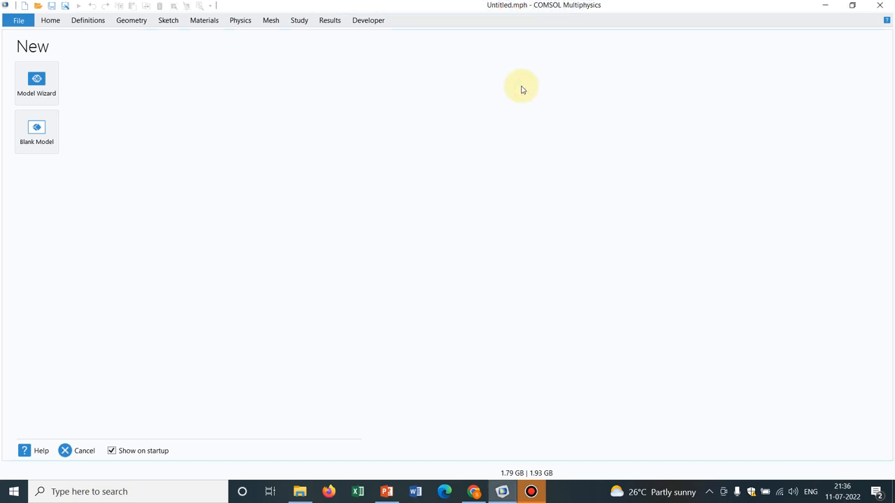
mouse_move(36, 79)
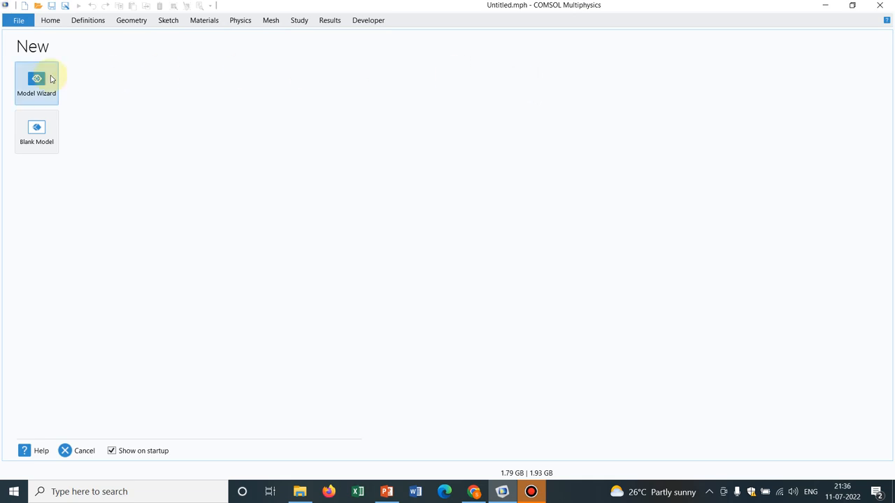
Start a new model through the Model Wizard with no physics, discarding the untitled model
left_click(37, 83)
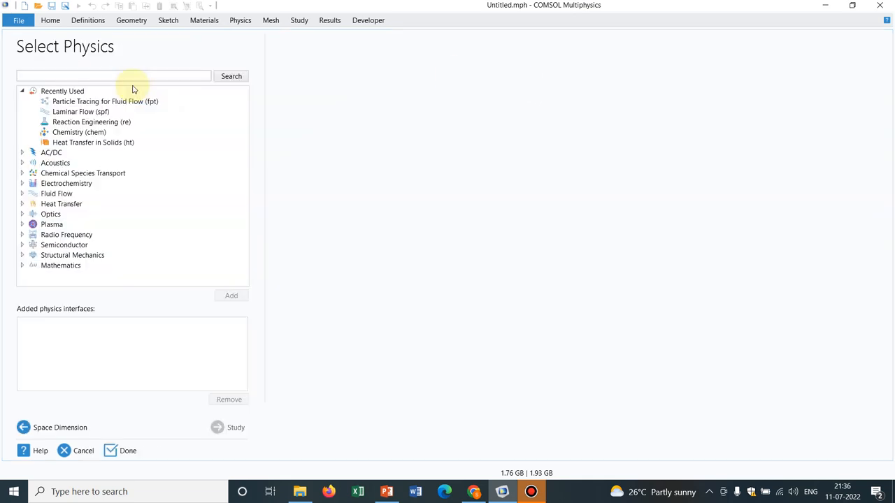
left_click(110, 450)
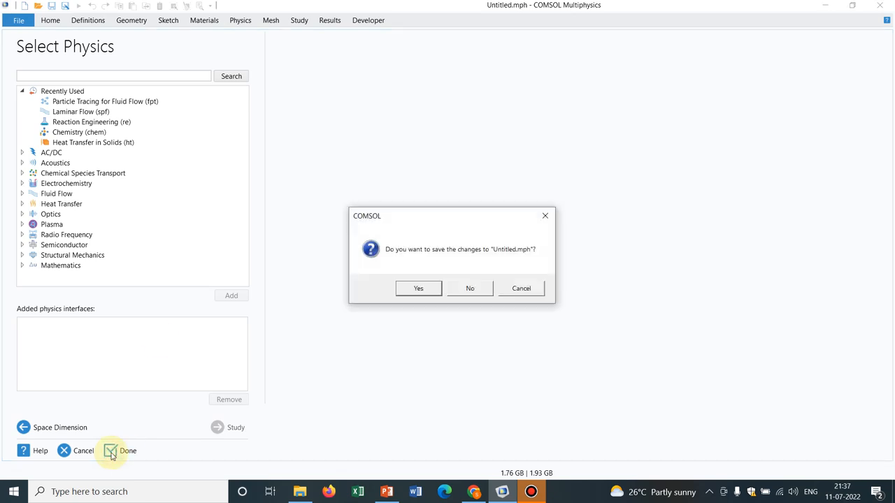
left_click(470, 287)
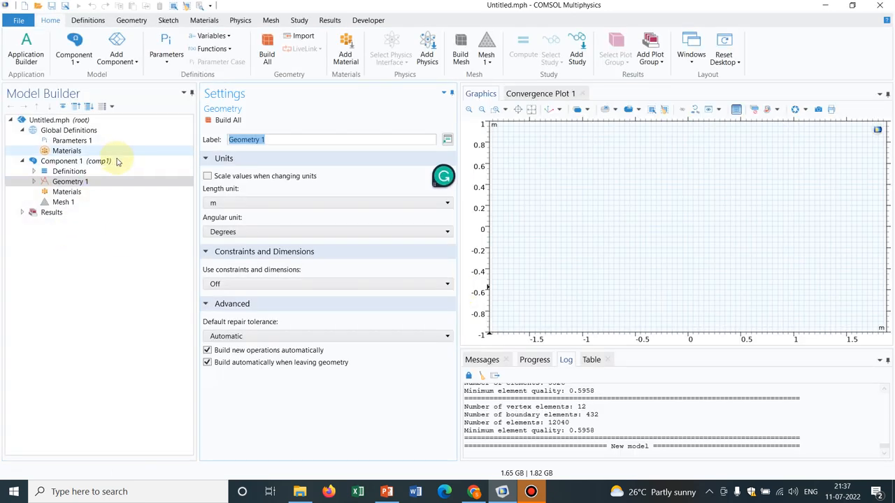
Set the Geometry 1 length unit to millimetres
left_click(446, 203)
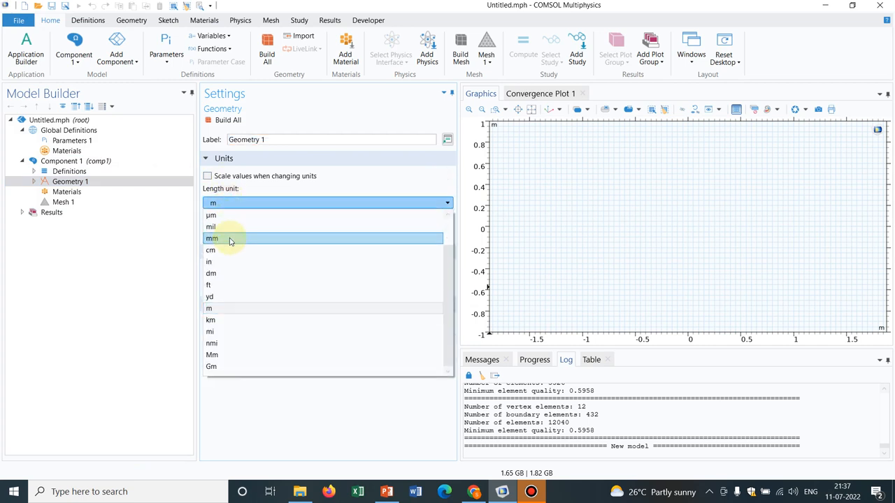
left_click(213, 238)
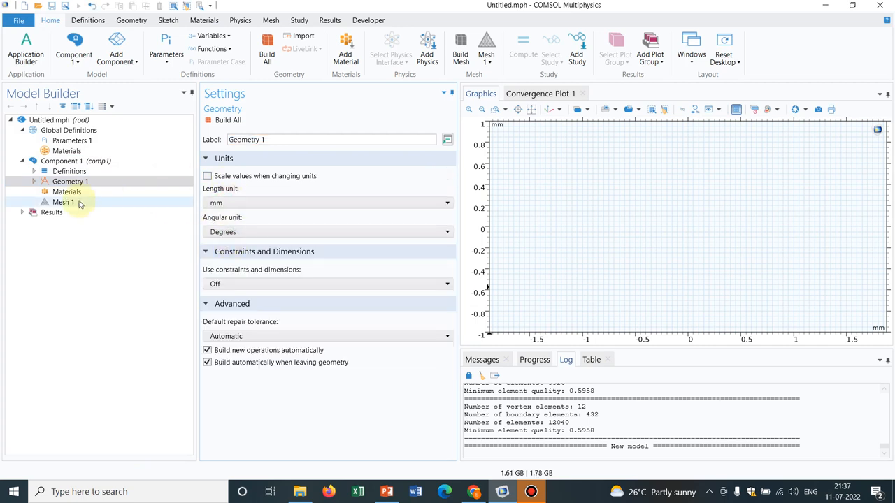
right_click(70, 181)
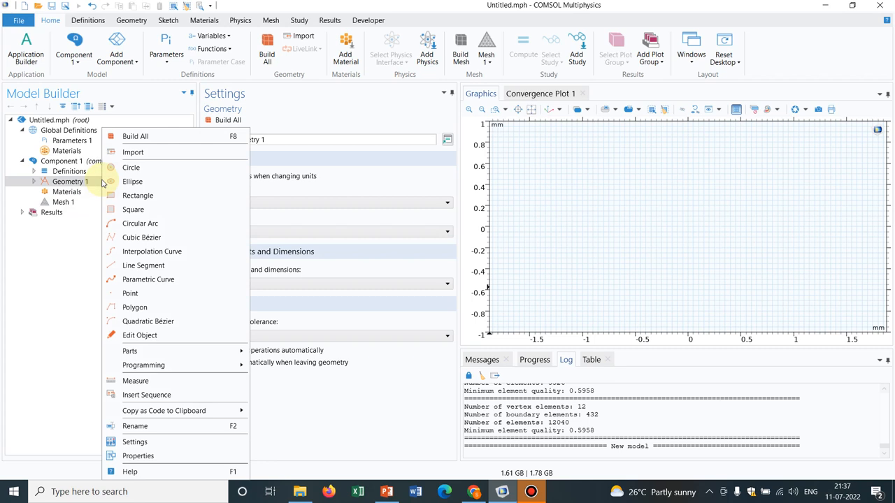
mouse_move(138, 162)
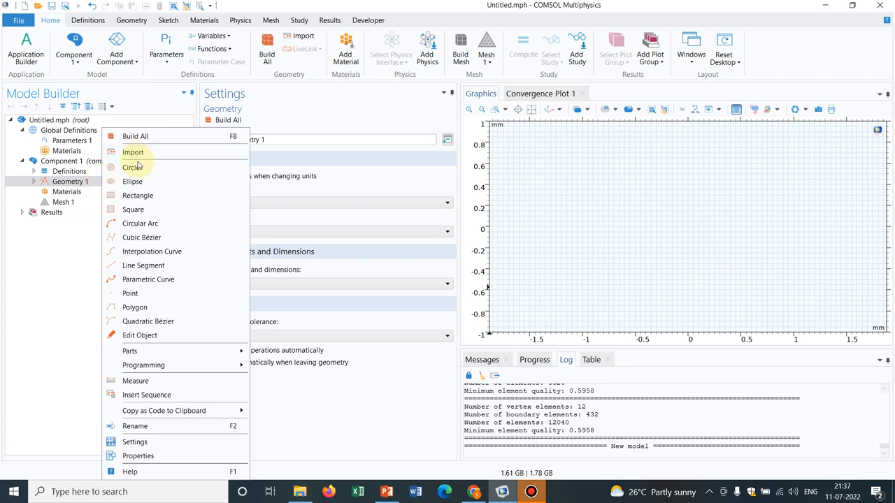
Add and build Circle 1 at the origin, then duplicate it twice into Circle 2 and Circle 3
left_click(131, 167)
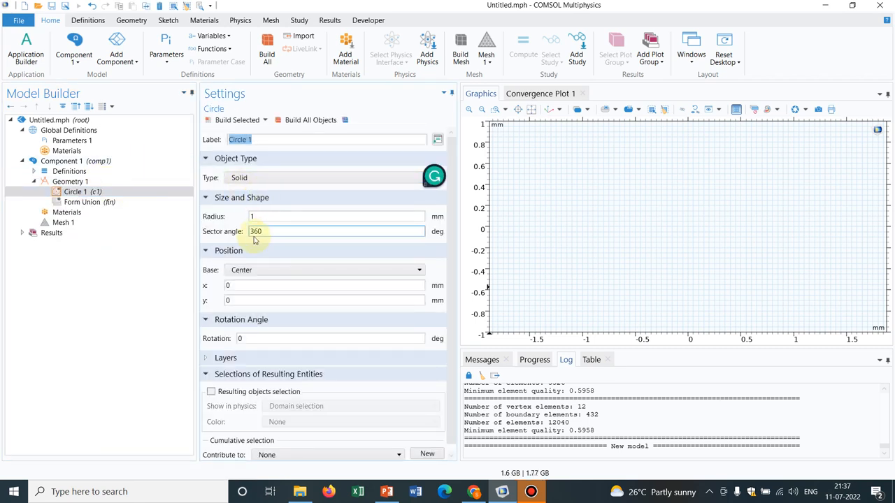
left_click(236, 120)
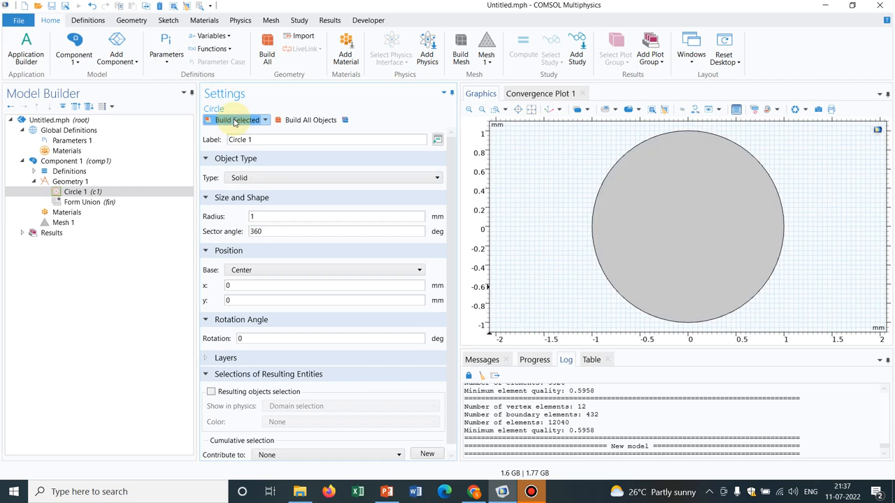
right_click(75, 191)
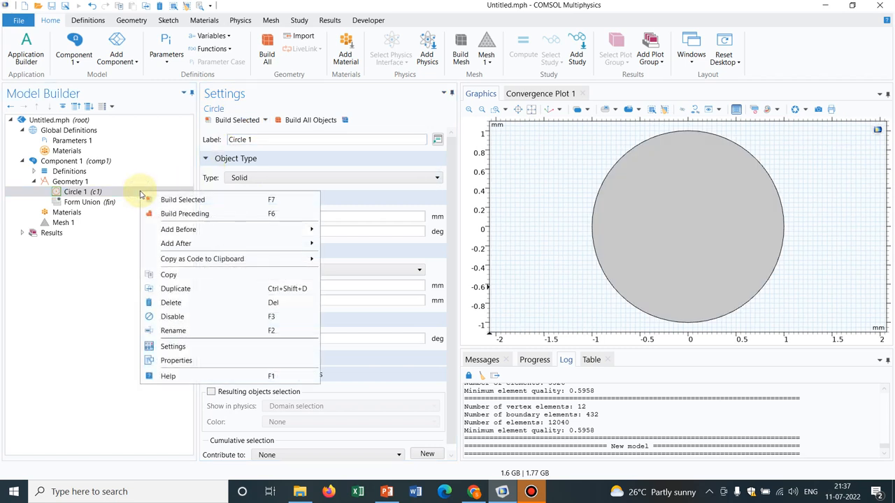
left_click(176, 288)
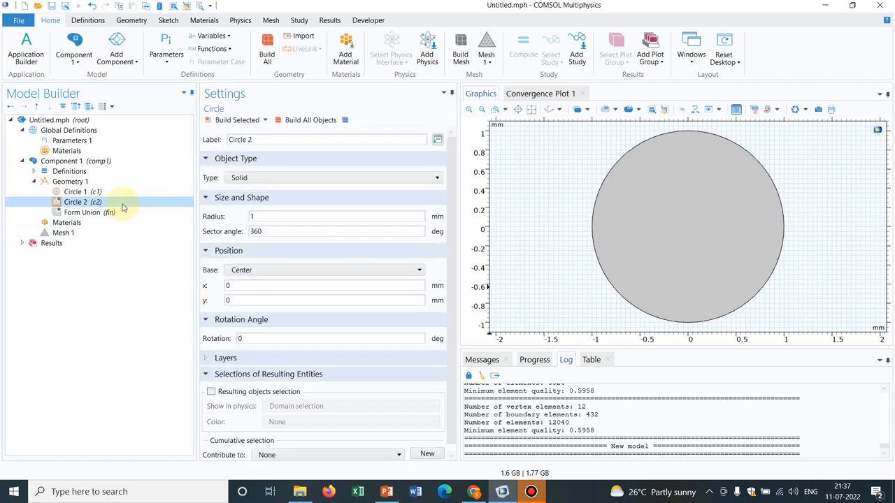
right_click(76, 201)
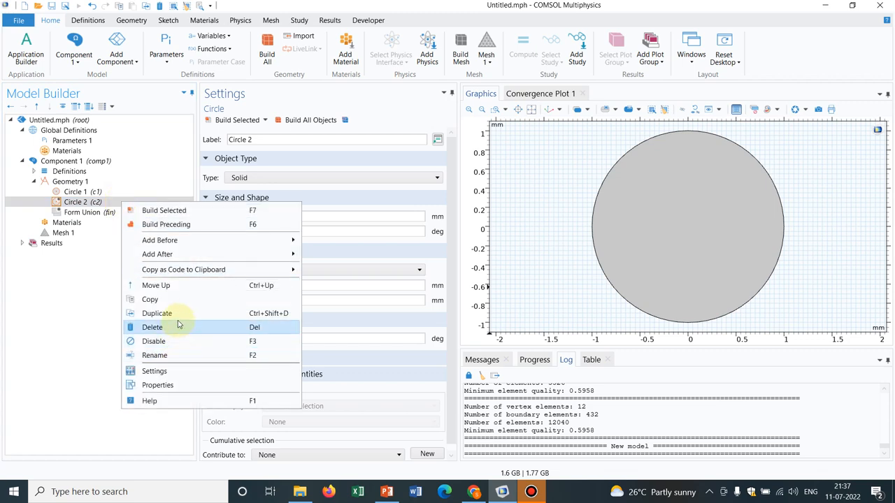
left_click(156, 313)
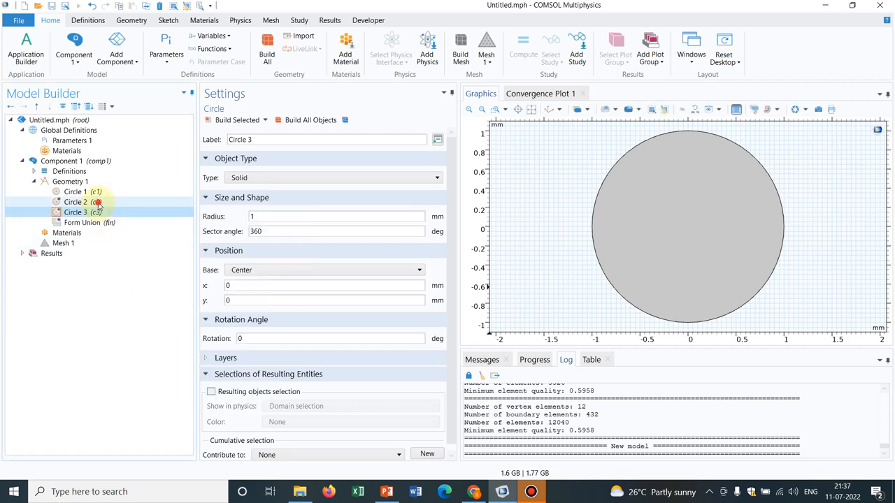
Set Circle 2 radius to 0.5 mm and Circle 3 radius to 0.4 mm and build both
left_click(76, 201)
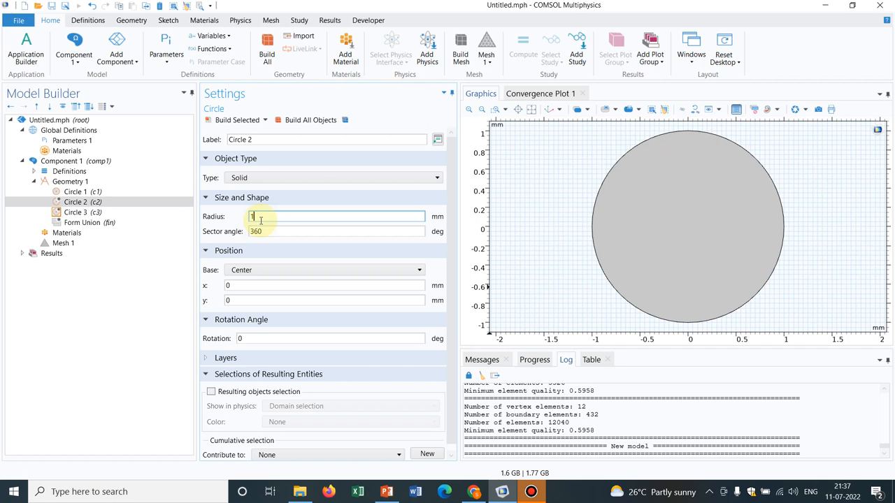
type("0.5")
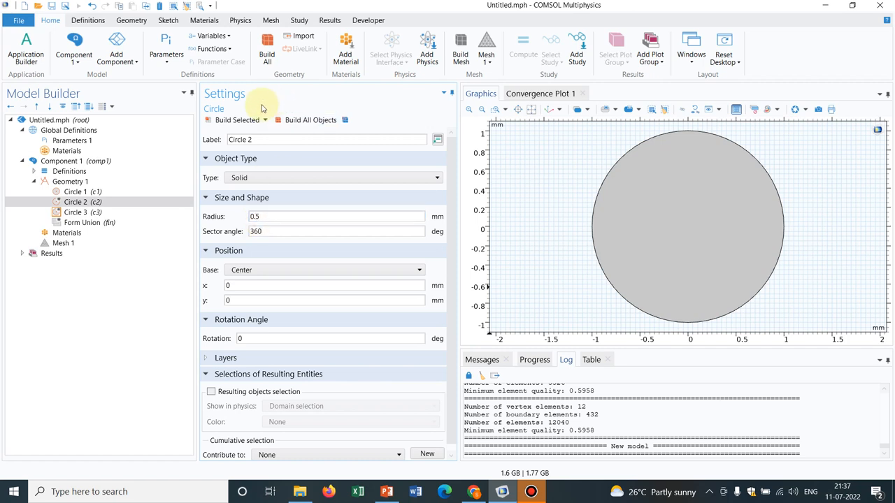
left_click(235, 120)
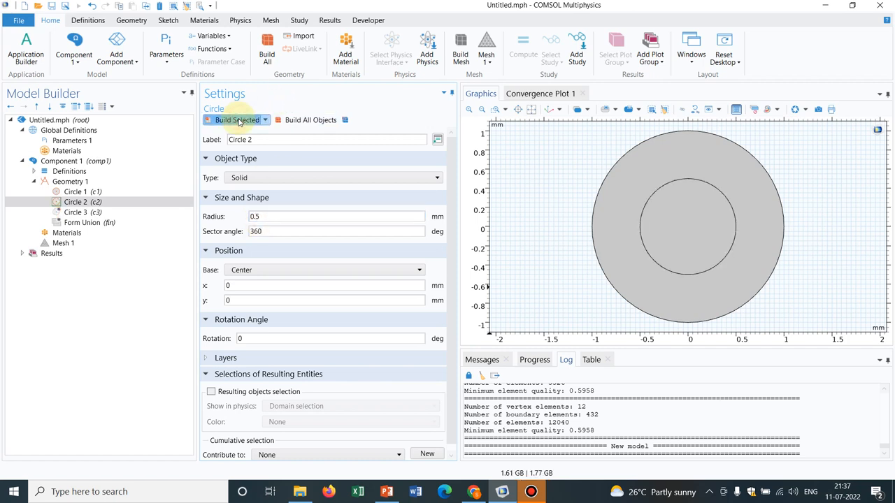
left_click(83, 212)
type("0.4")
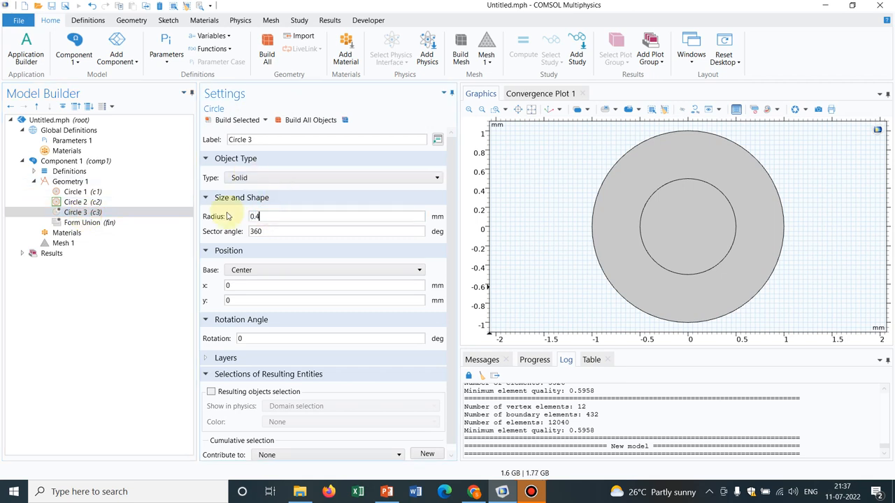
left_click(237, 120)
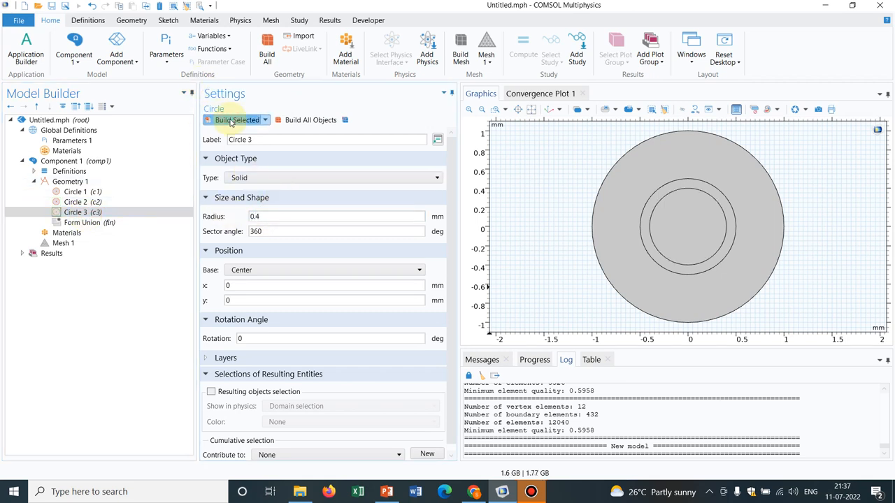
left_click(236, 120)
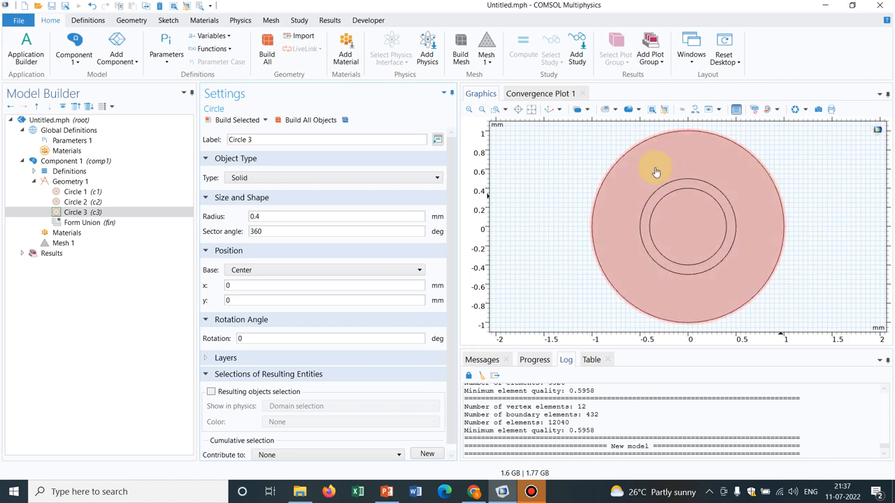
mouse_move(740, 235)
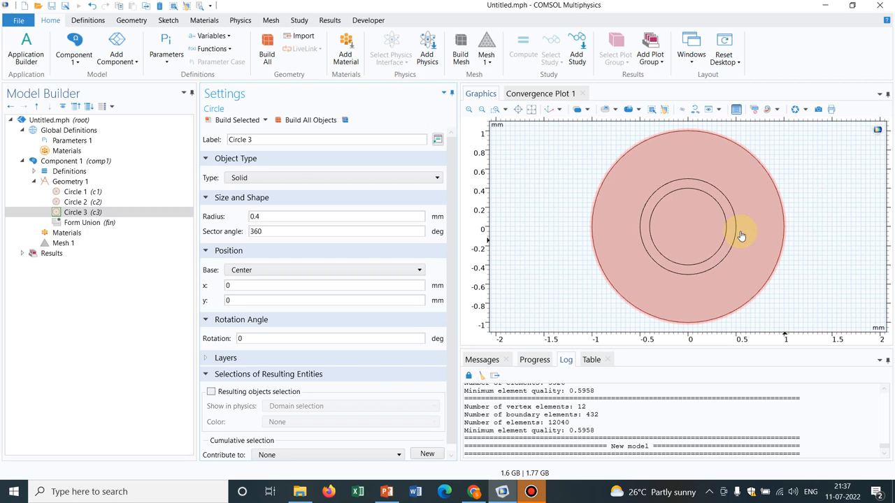
mouse_move(655, 177)
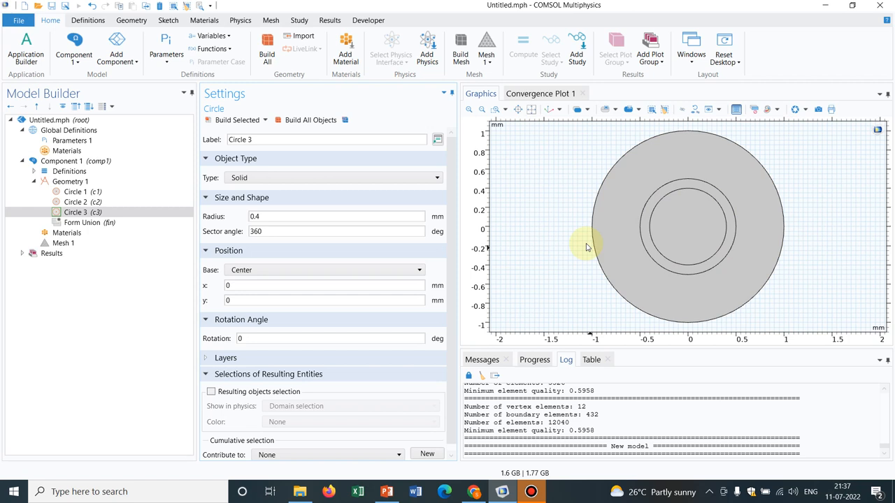
left_click(650, 173)
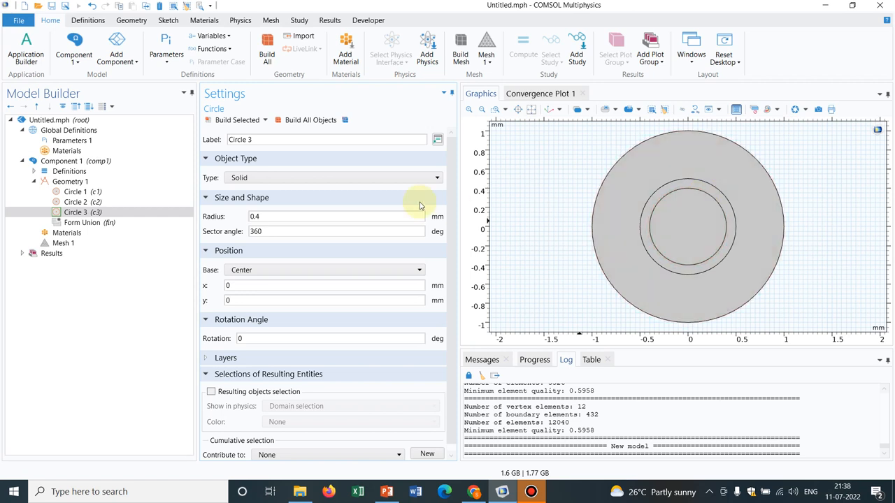
Add a Free Triangular mesh operation to Mesh 1
left_click(63, 243)
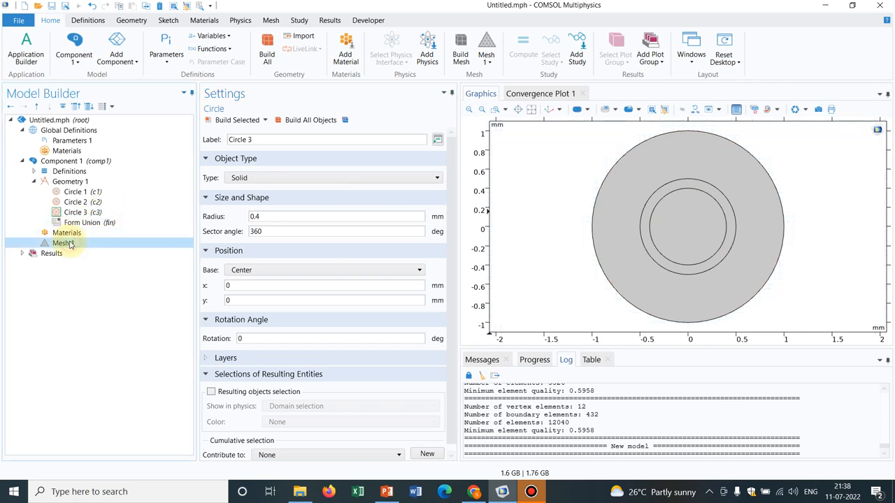
left_click(64, 244)
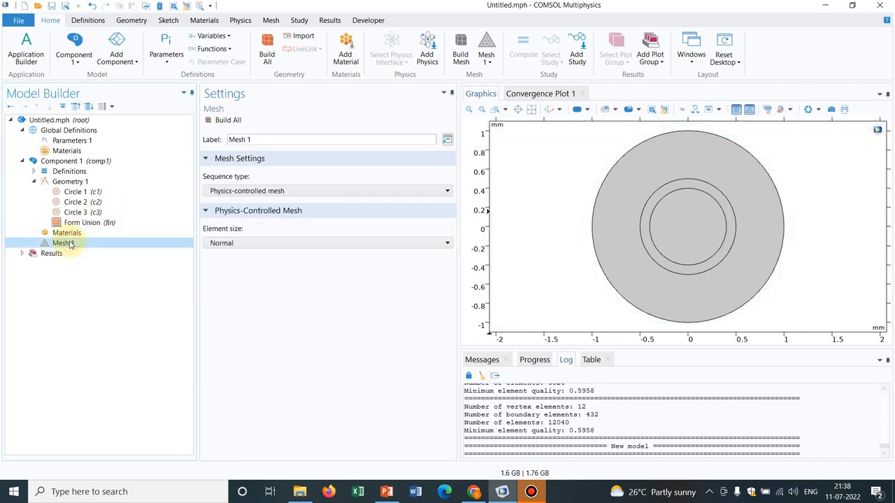
right_click(62, 243)
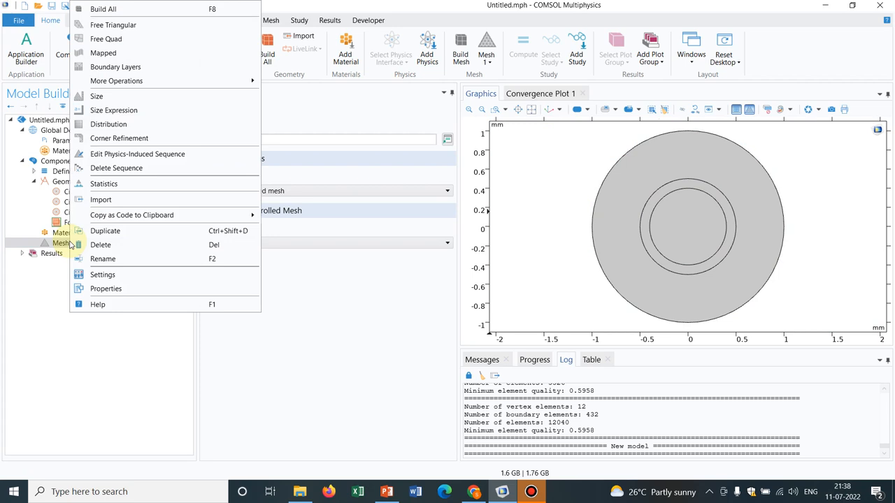
mouse_move(112, 25)
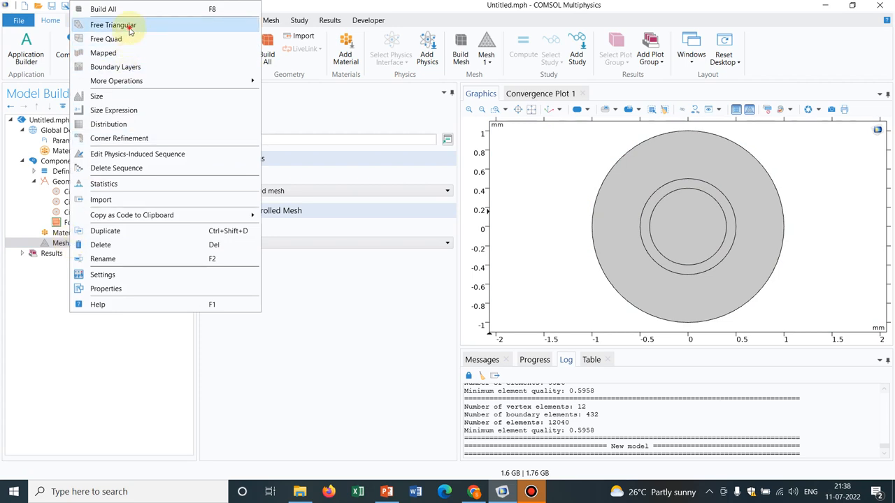
left_click(112, 25)
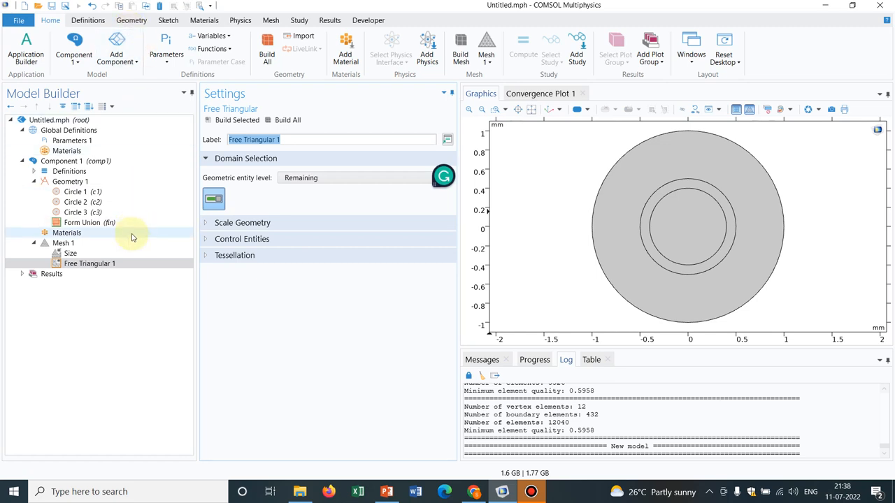
Add three Size sub-nodes, Size 1, Size 2 and Size 3, under Free Triangular 1
right_click(89, 262)
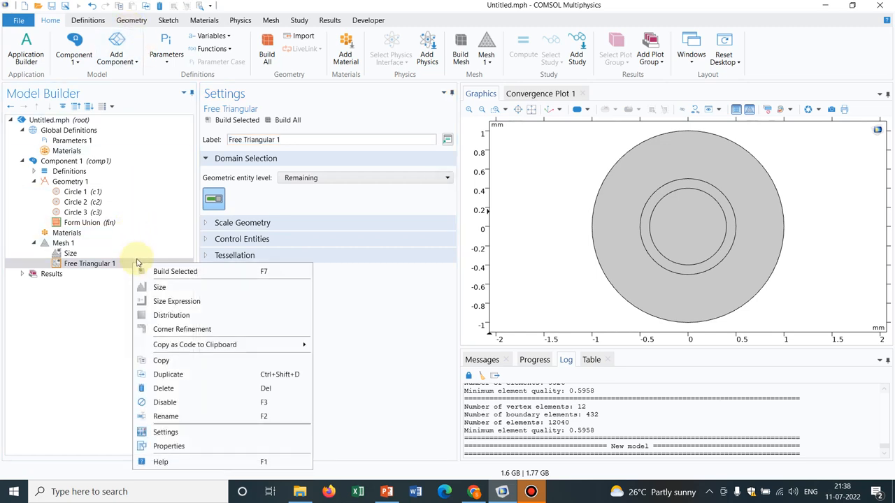
left_click(160, 288)
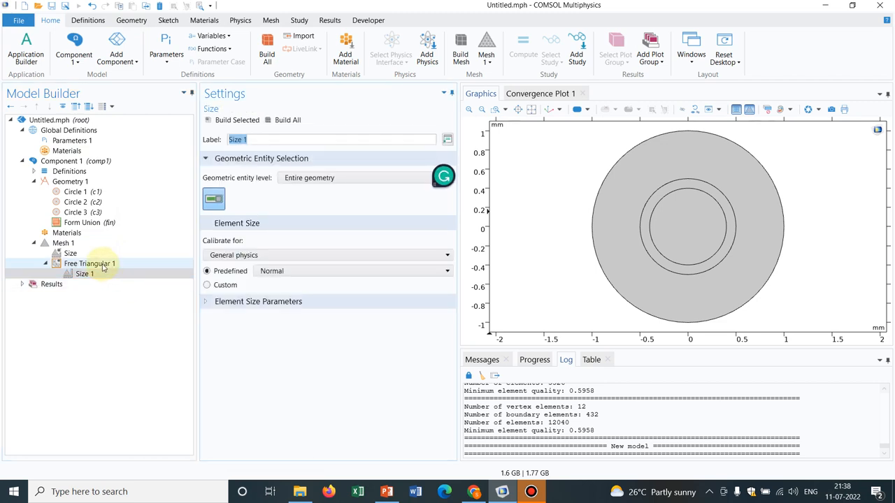
right_click(90, 262)
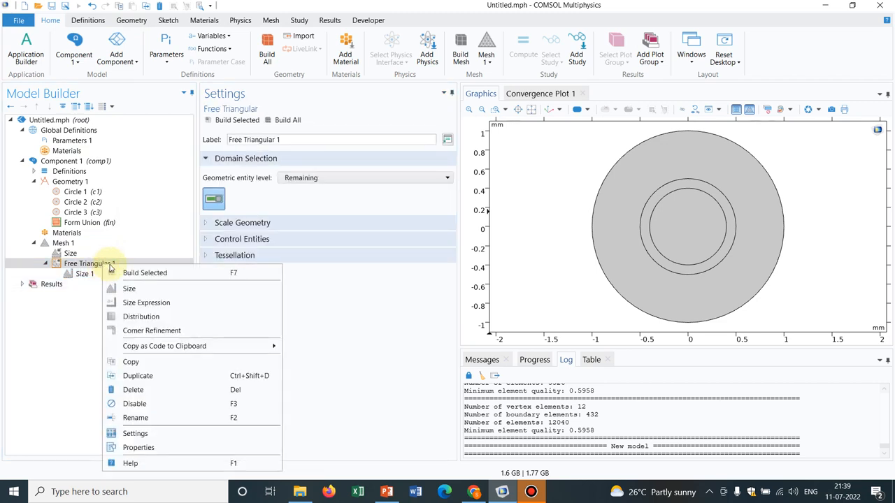
left_click(128, 288)
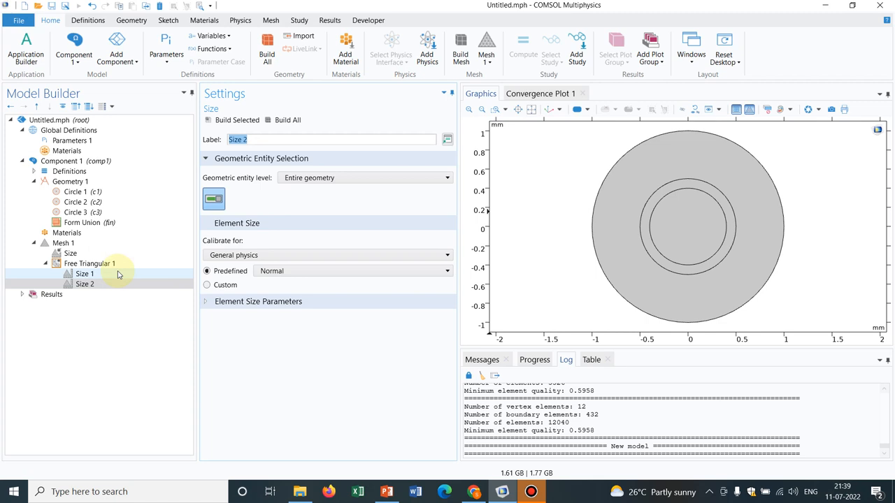
right_click(89, 263)
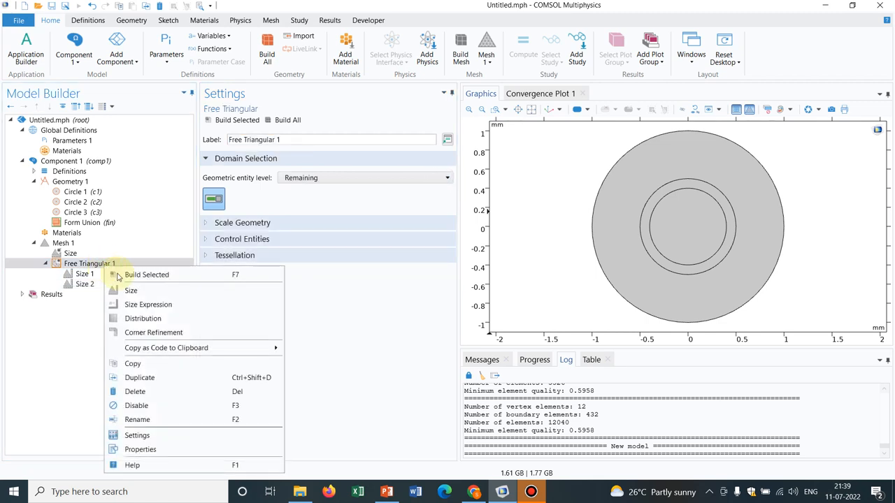
left_click(132, 289)
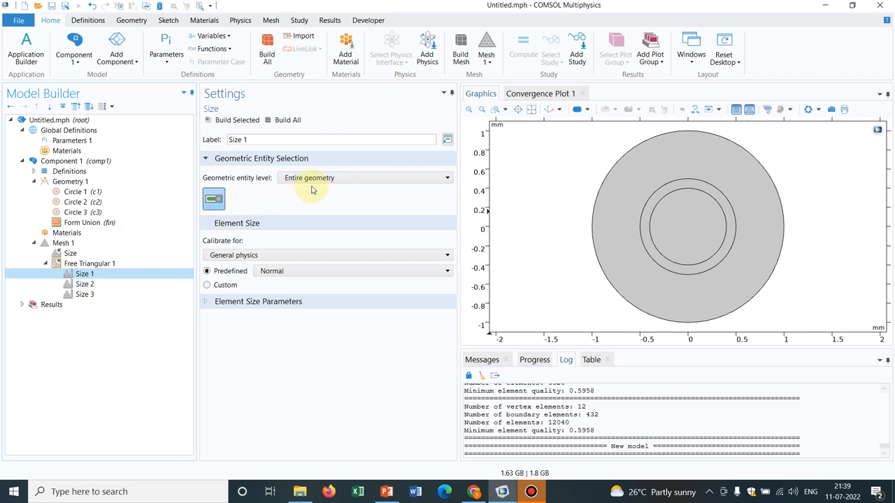
Restrict Size 1 to the Domain level and assign it the inner disc
left_click(364, 178)
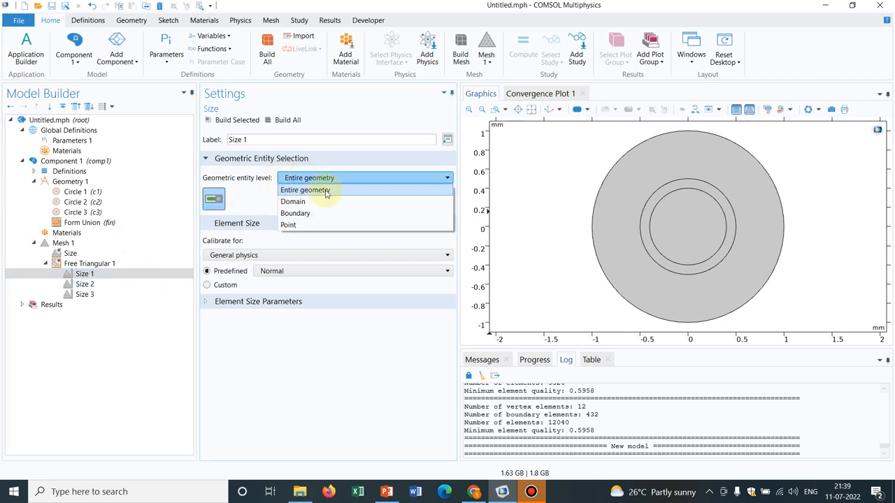
mouse_move(302, 201)
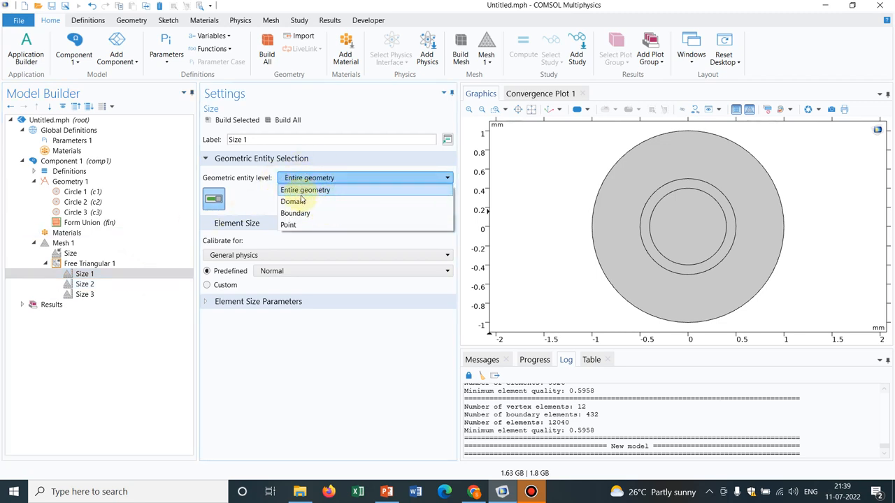
left_click(294, 201)
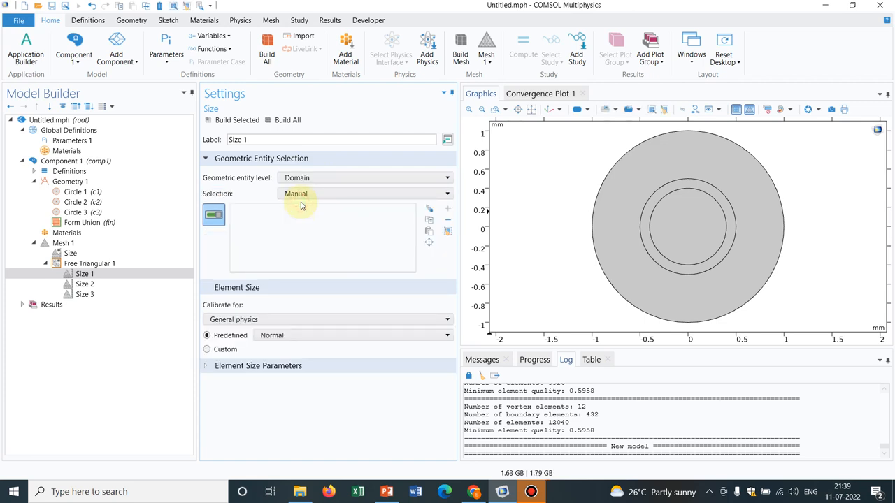
left_click(712, 243)
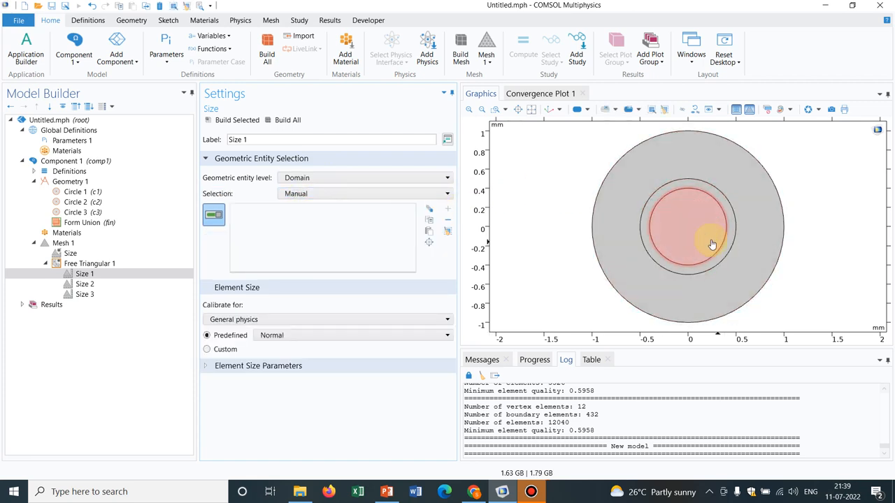
left_click(83, 273)
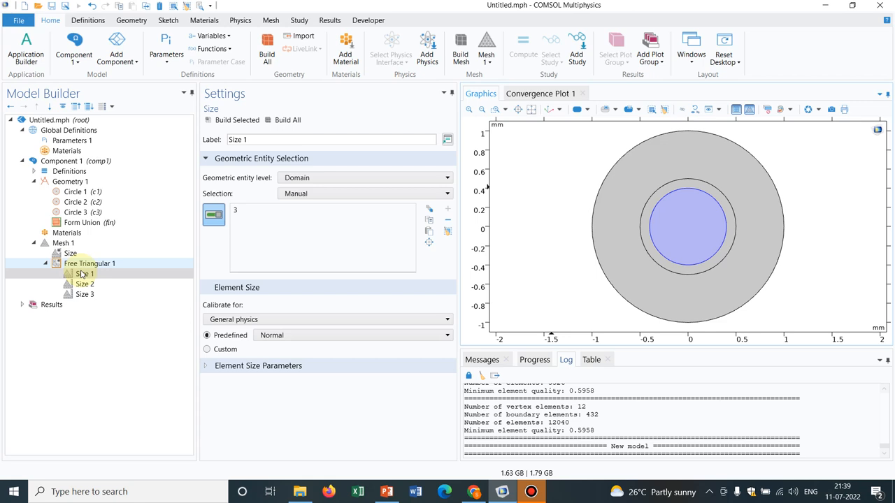
Restrict Size 2 to the middle ring domain and Size 3 to the outer ring domain
left_click(84, 284)
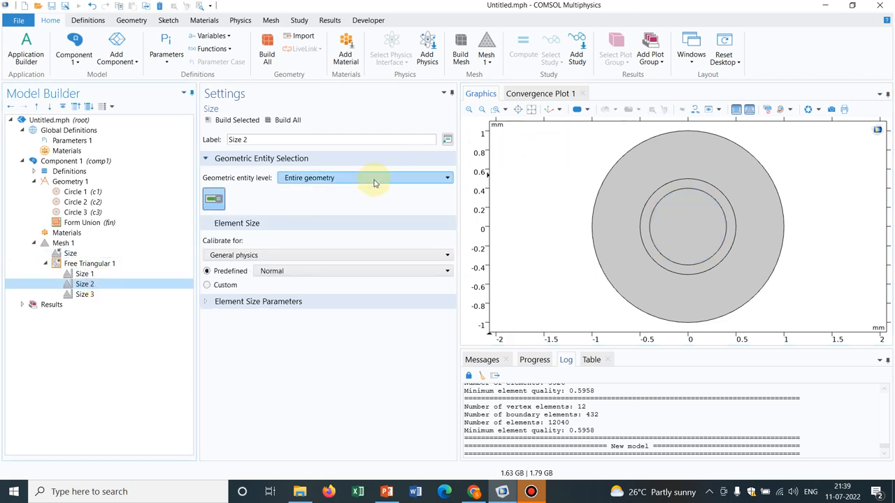
left_click(364, 176)
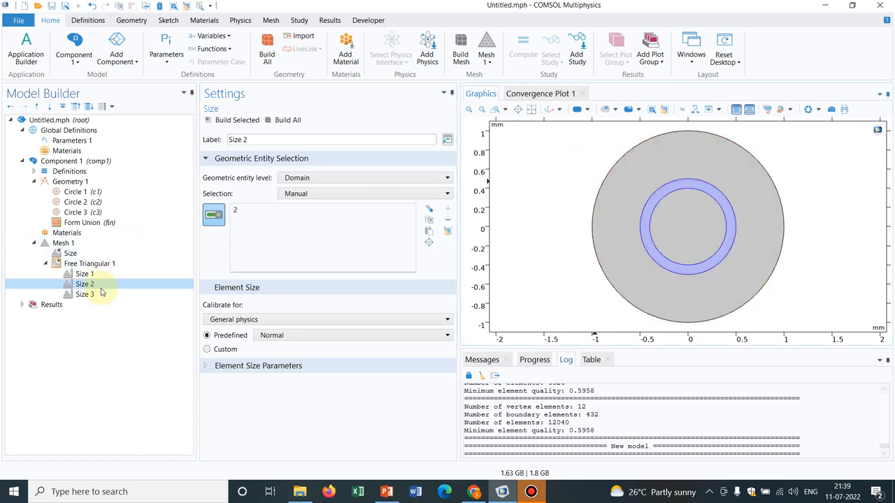
left_click(83, 293)
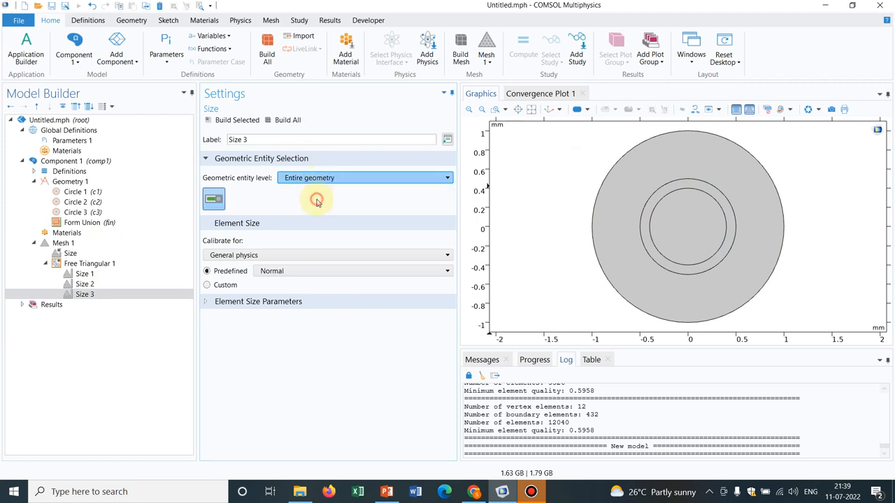
left_click(363, 178)
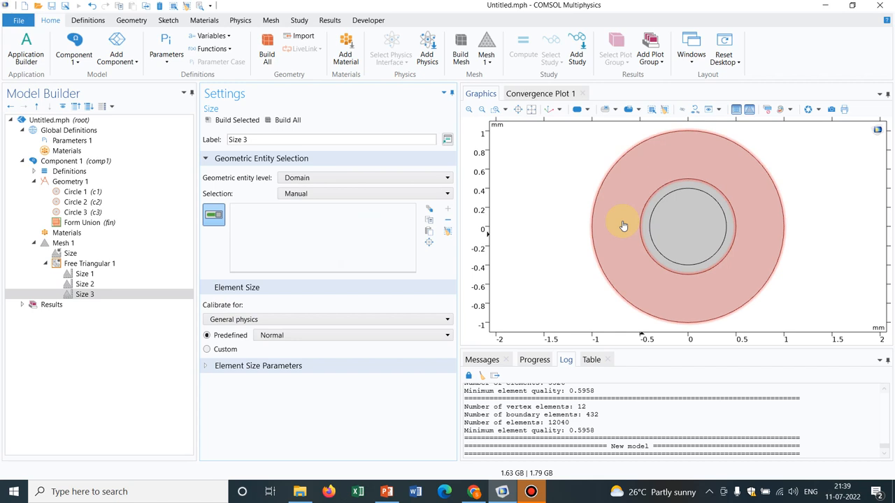
left_click(84, 273)
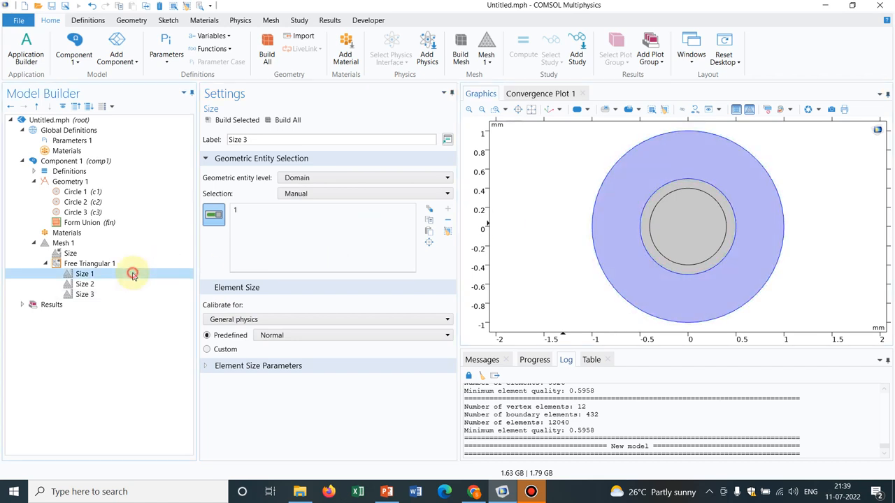
Keep Size 1 calibrated for General physics
left_click(84, 272)
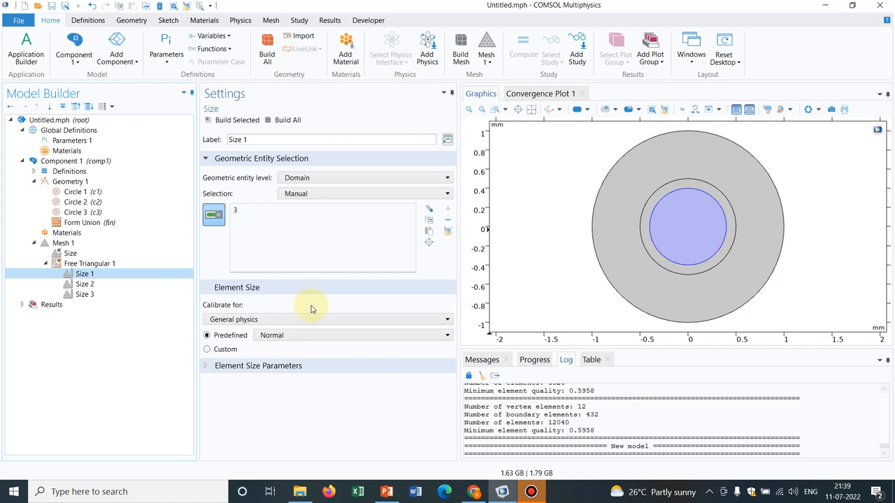
left_click(324, 318)
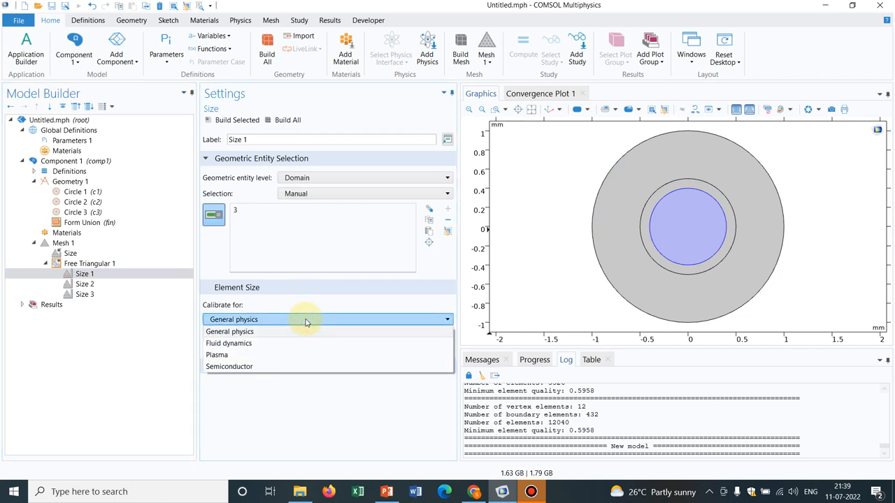
left_click(234, 319)
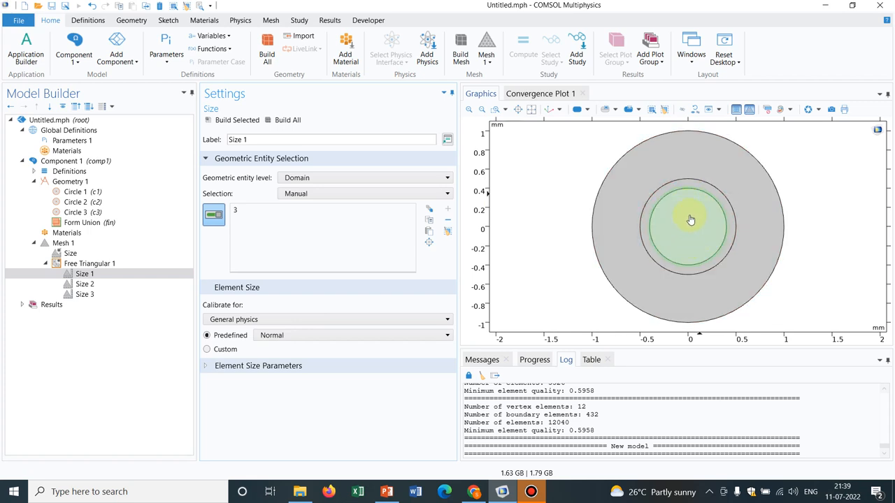
mouse_move(690, 215)
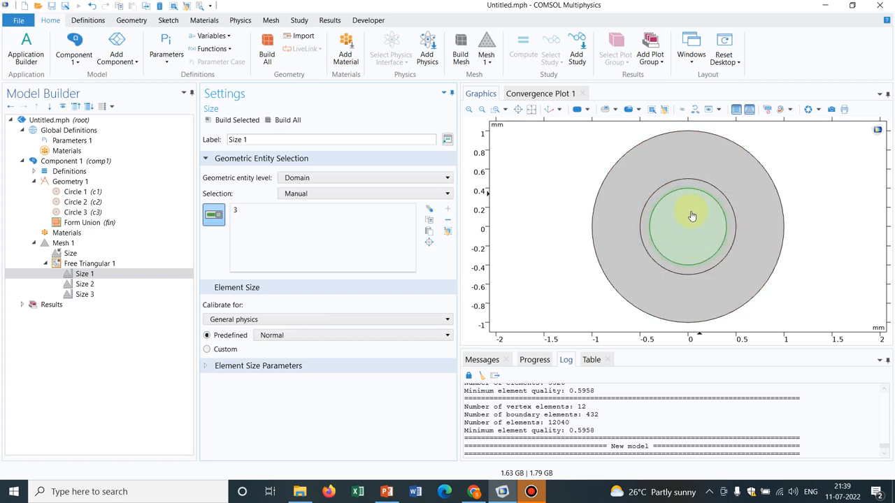
left_click(688, 223)
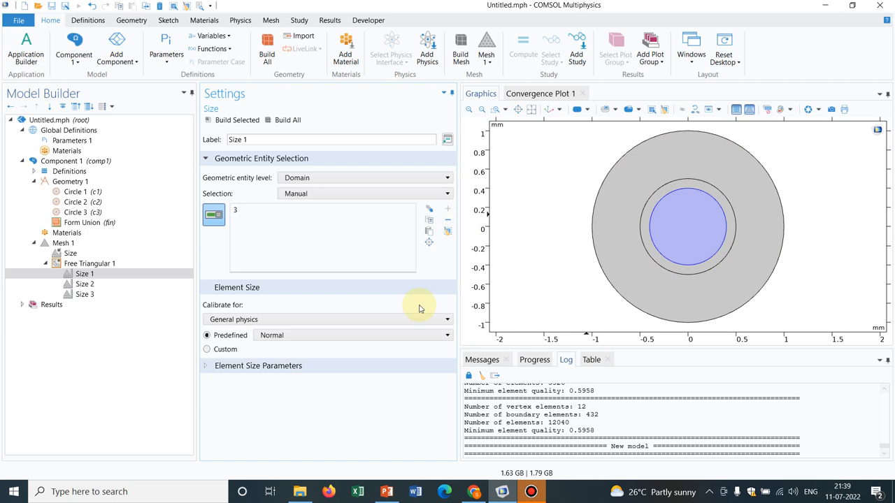
Set Size 1 to the Coarse predefined size and build the triangular mesh
left_click(352, 335)
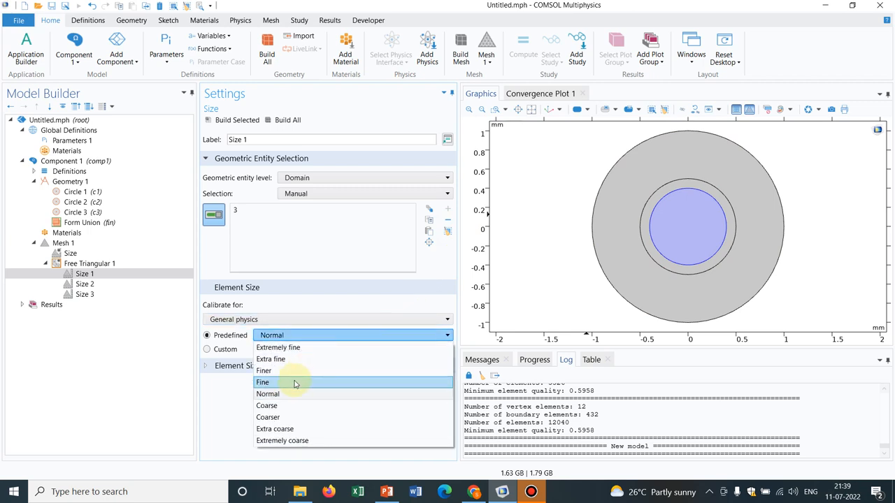
mouse_move(290, 394)
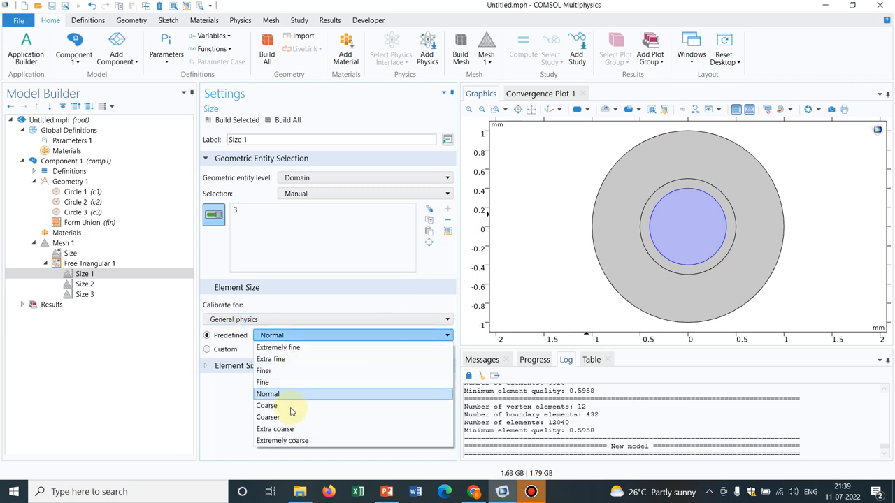
left_click(267, 405)
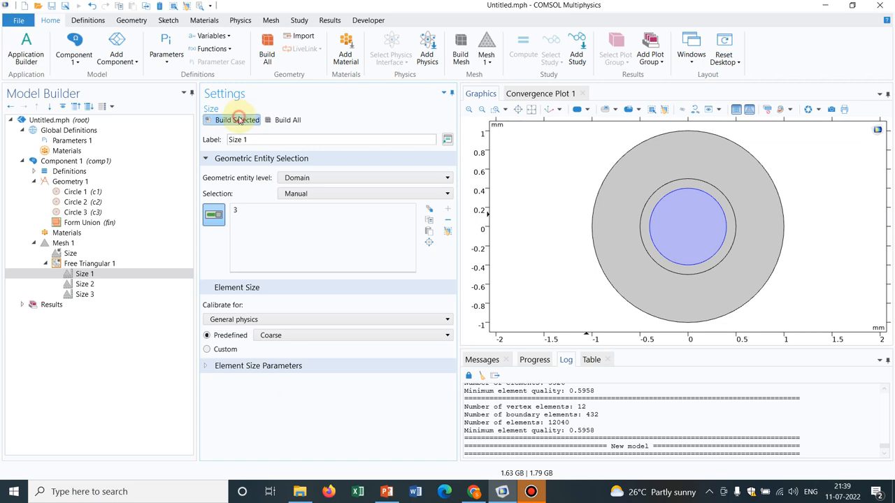
left_click(236, 120)
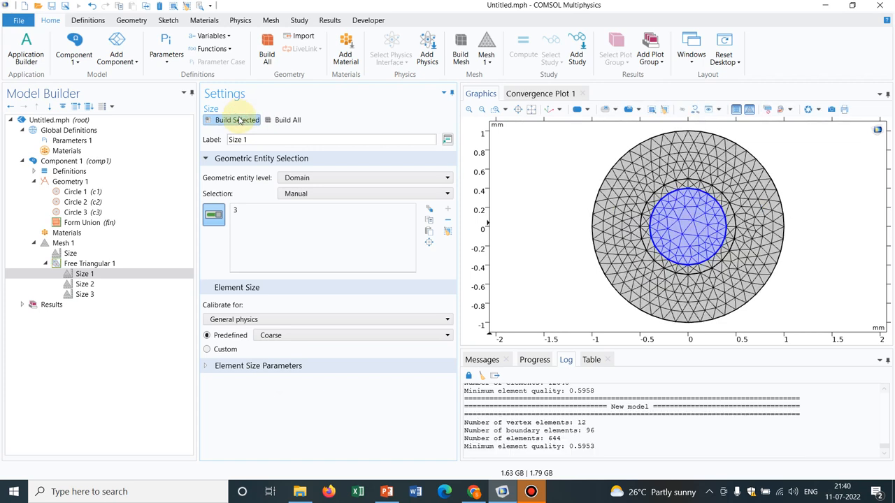
mouse_move(3, 165)
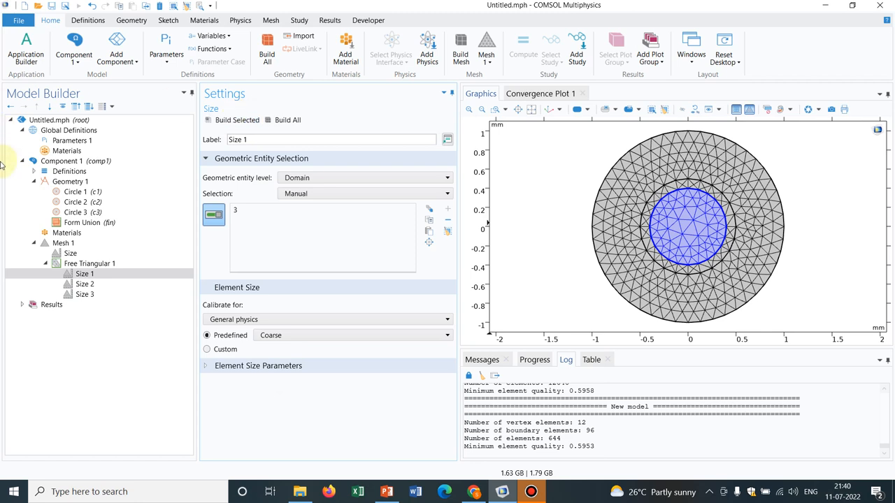
left_click(84, 283)
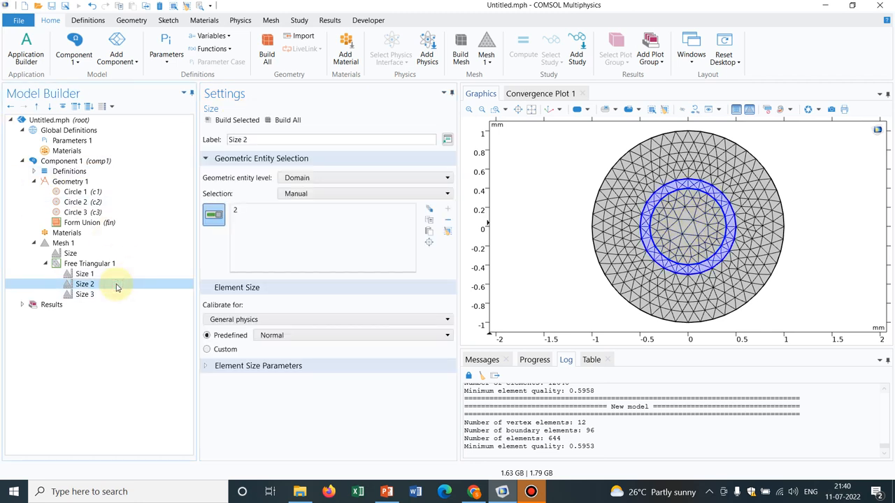
mouse_move(296, 386)
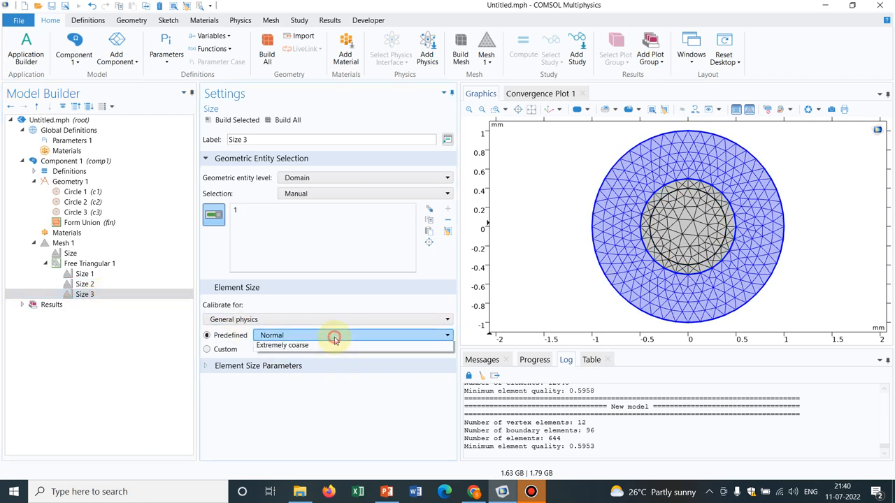
Set Size 3 to the Finer predefined size and rebuild the mesh
left_click(314, 335)
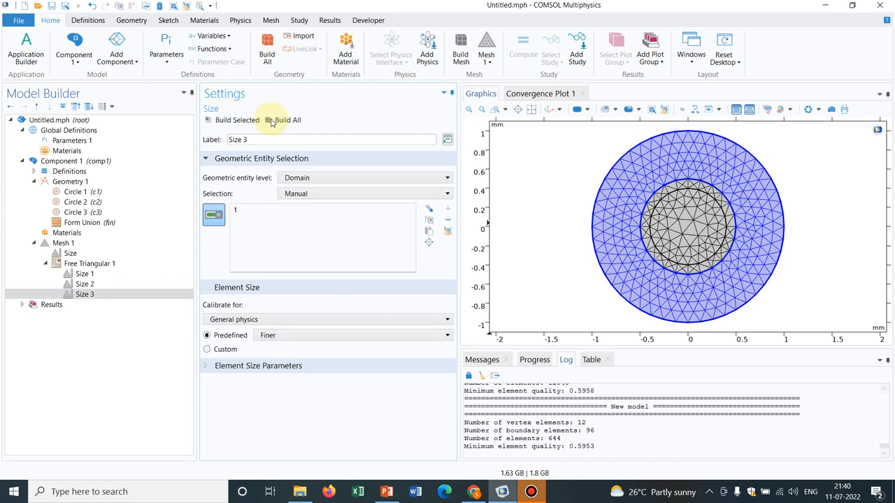
left_click(288, 120)
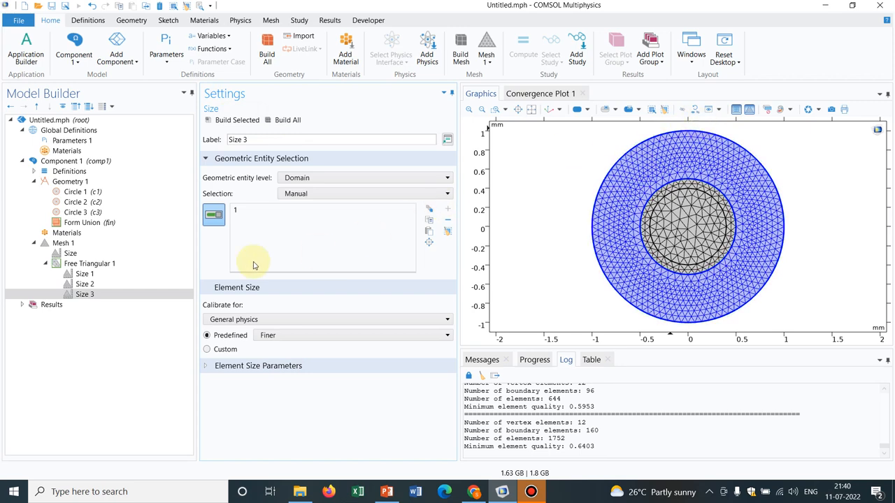
left_click(84, 284)
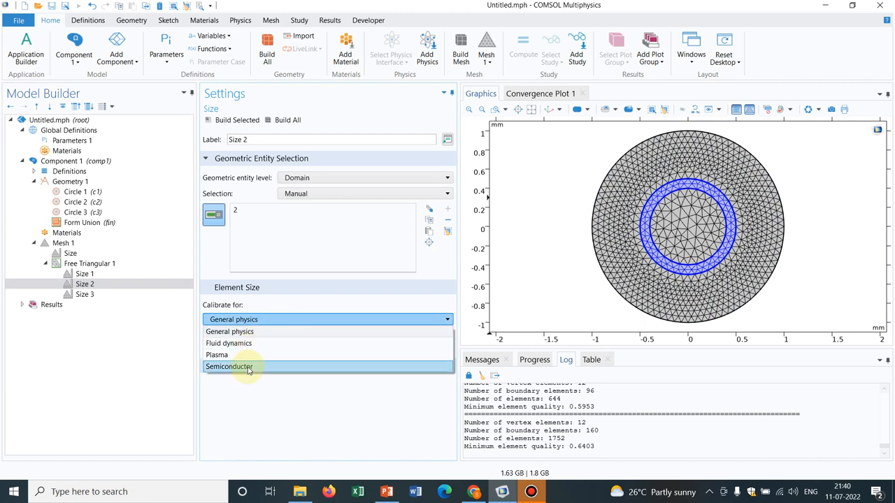
mouse_move(246, 360)
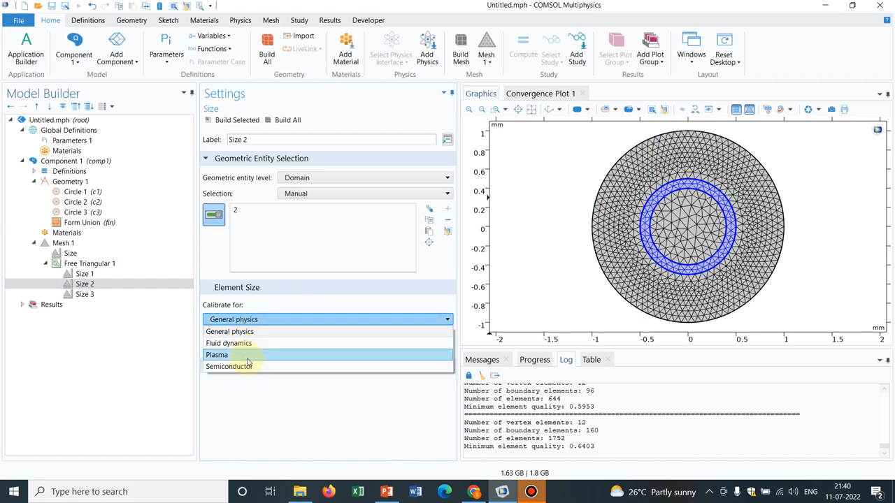
mouse_move(229, 366)
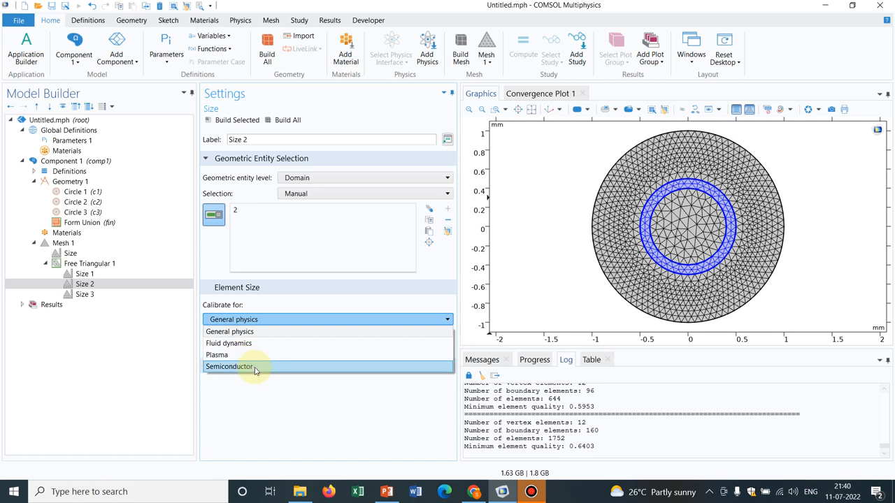
Calibrate Size 2 for Semiconductor with Fine elements and rebuild the whole mesh
left_click(229, 366)
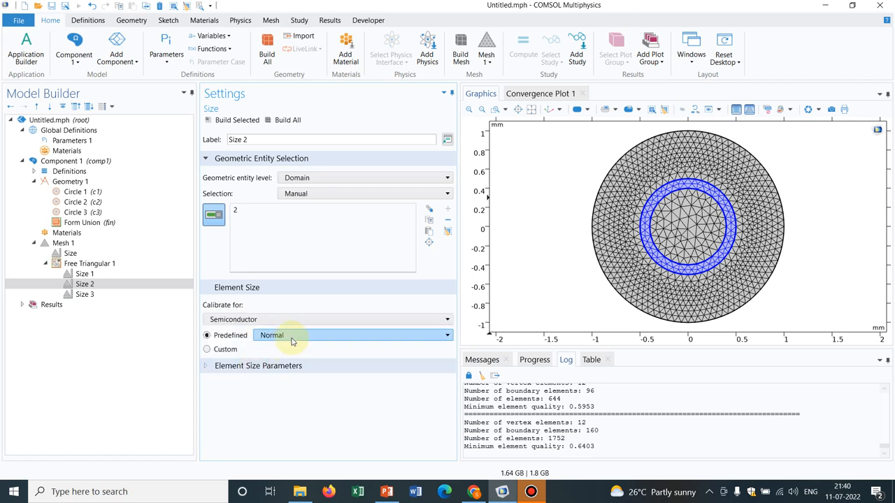
left_click(352, 336)
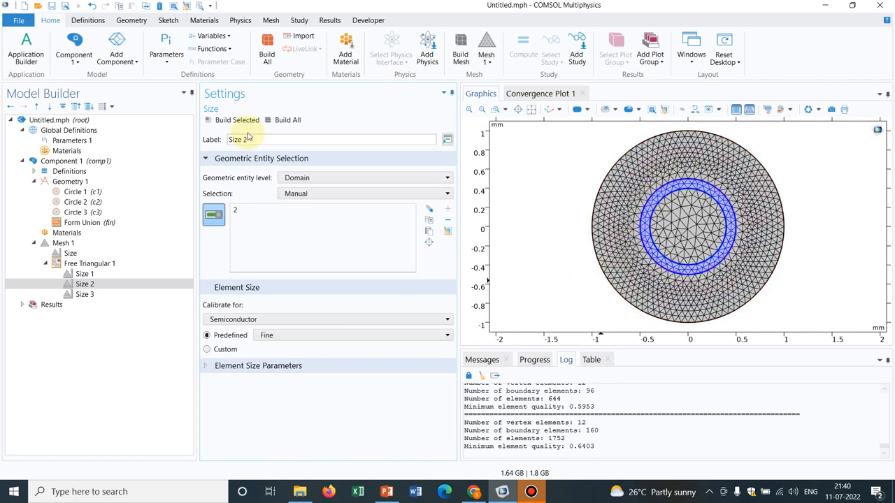
mouse_move(287, 120)
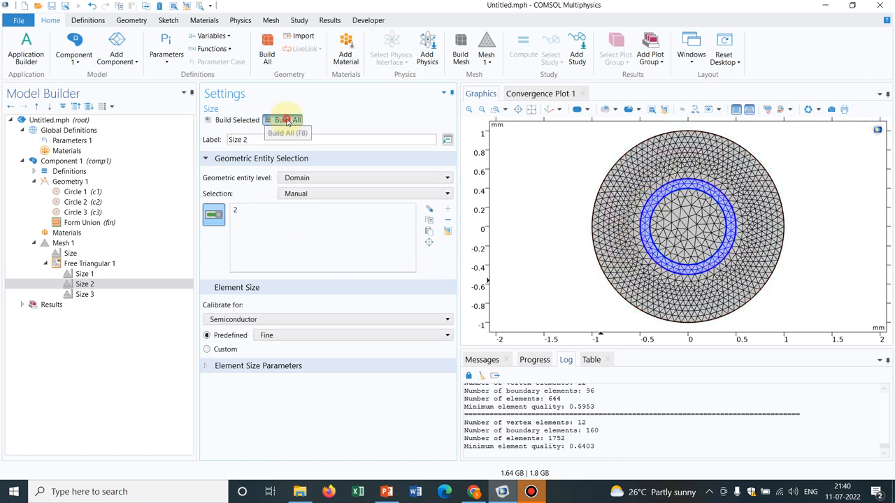
left_click(288, 120)
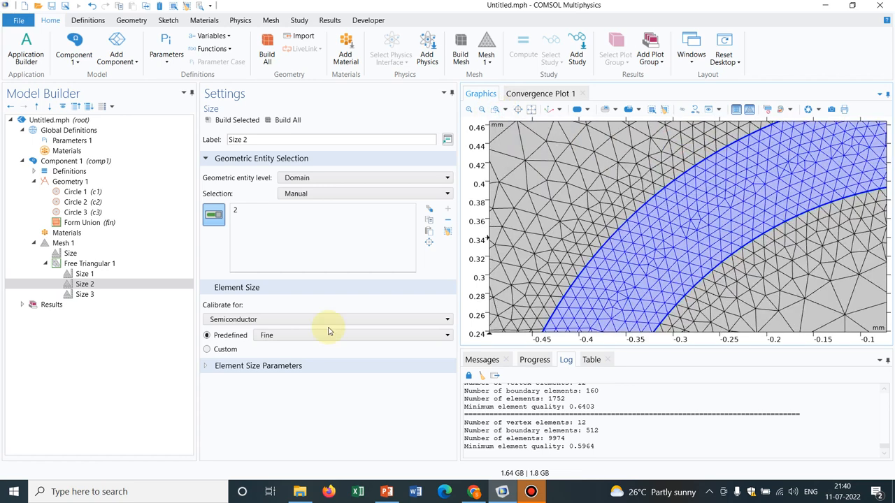
left_click(446, 335)
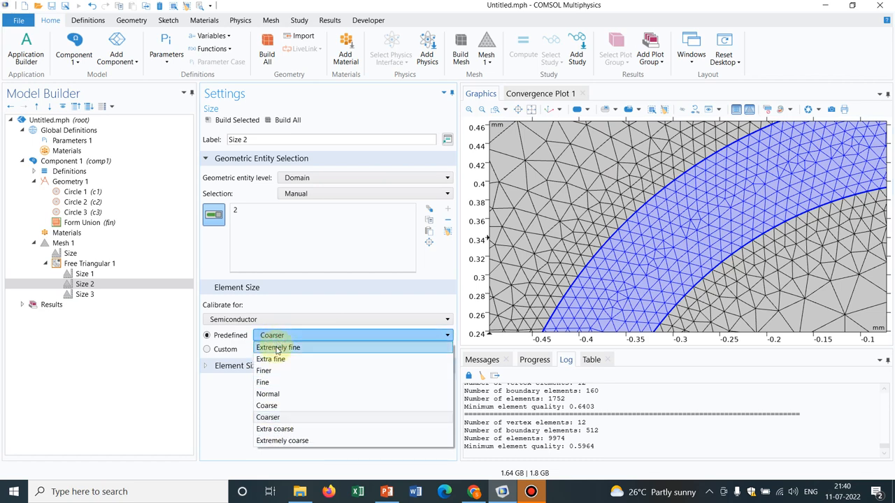
Change the Size 2 predefined element size to Extremely fine and rebuild the mesh
left_click(271, 358)
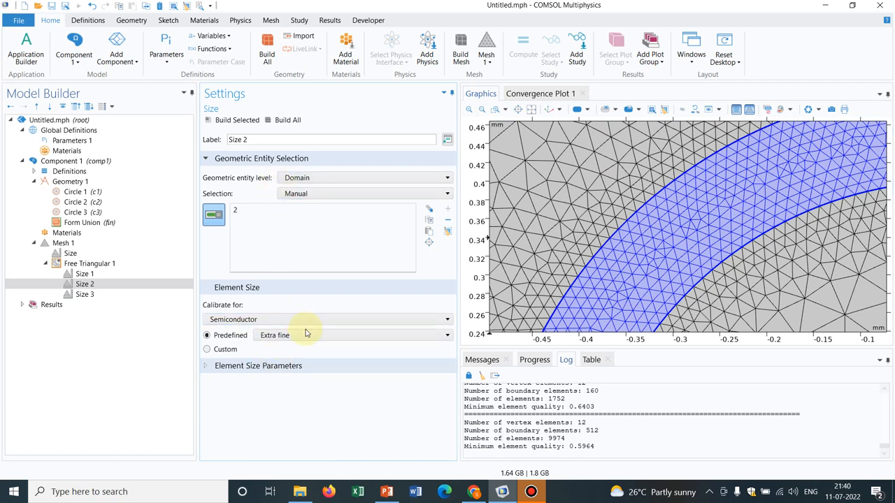
left_click(352, 336)
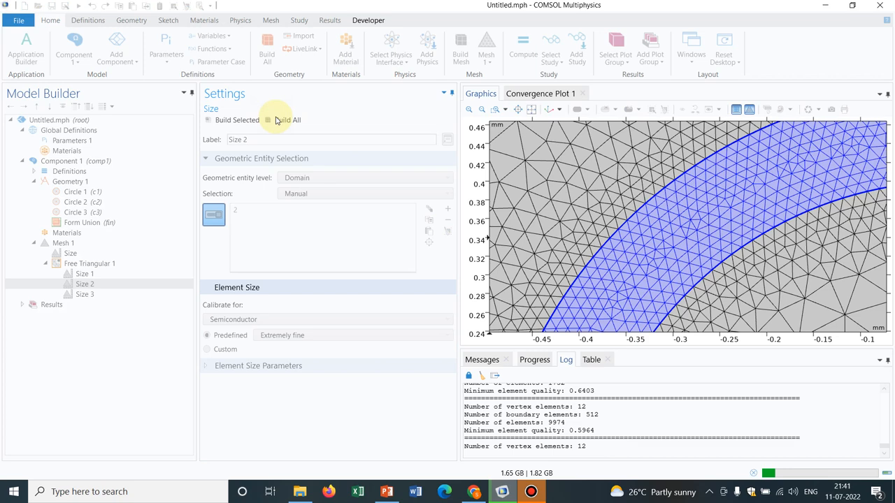
mouse_move(394, 25)
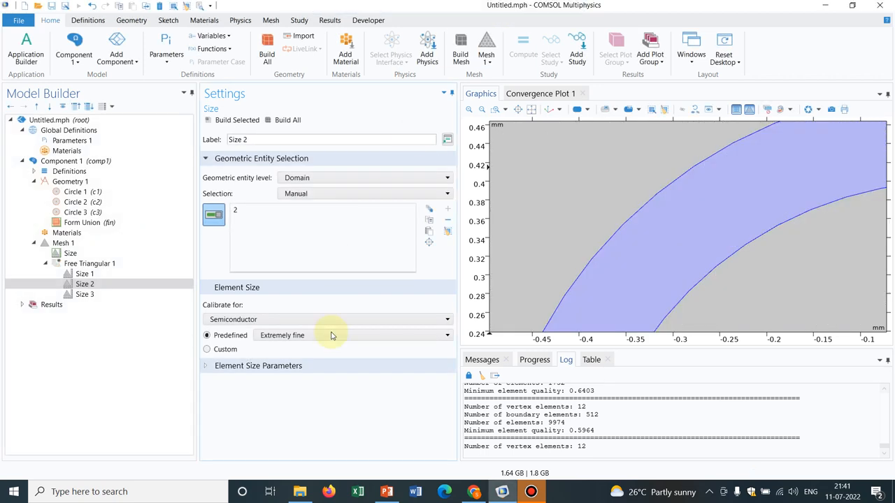
left_click(448, 336)
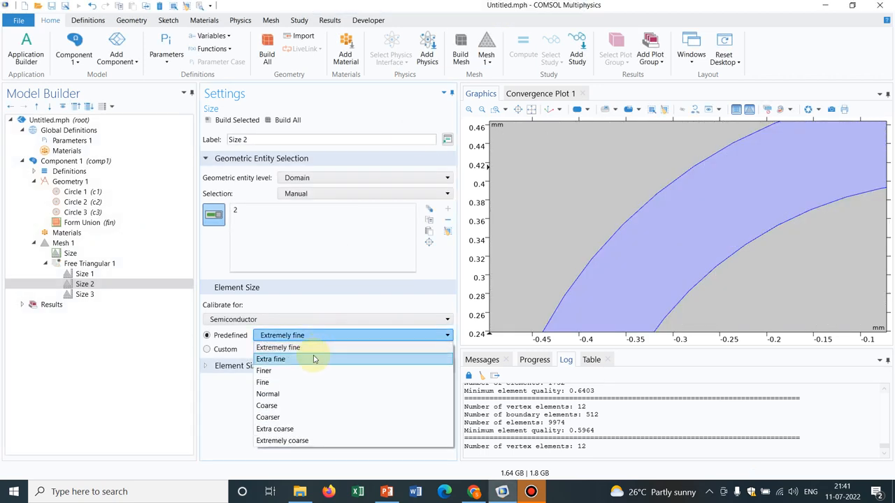
Set Size 2 to Extra fine and rebuild, producing about 216,682 elements in the middle ring
left_click(271, 358)
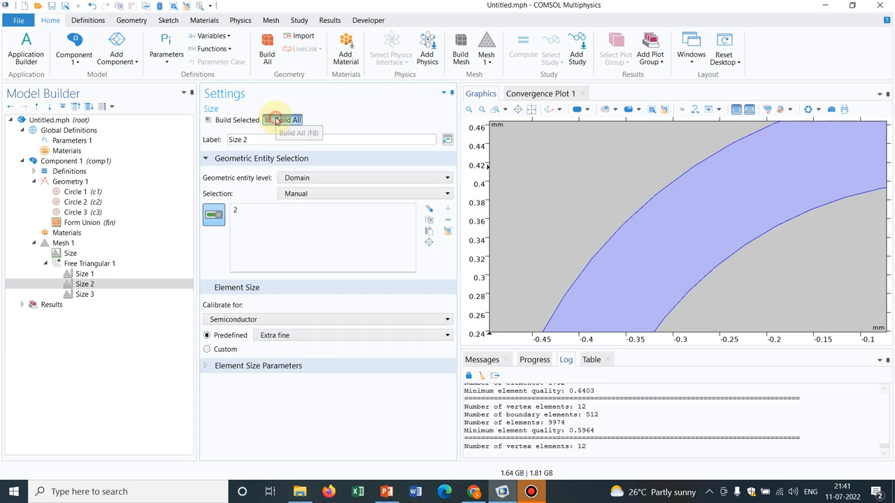
left_click(288, 120)
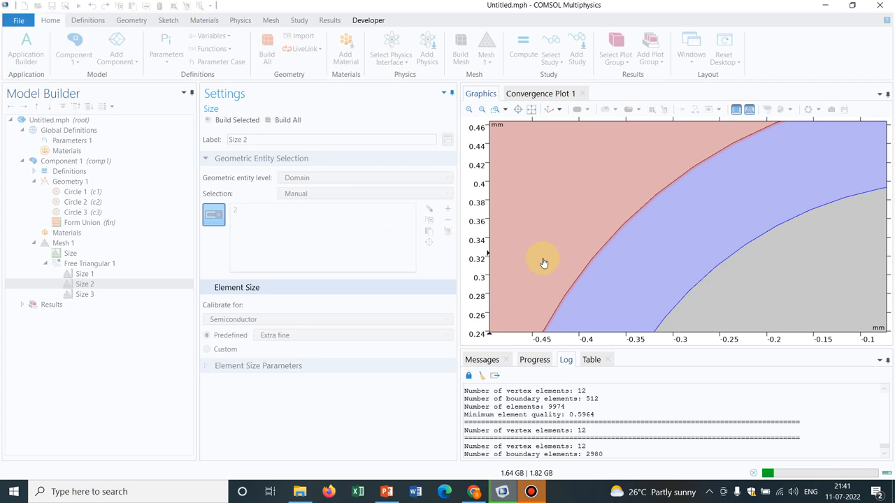
left_click(531, 109)
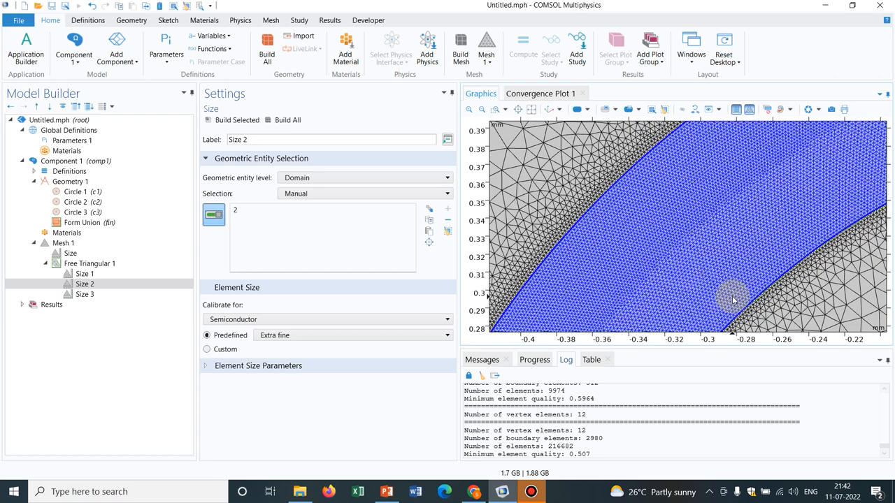
left_click(531, 109)
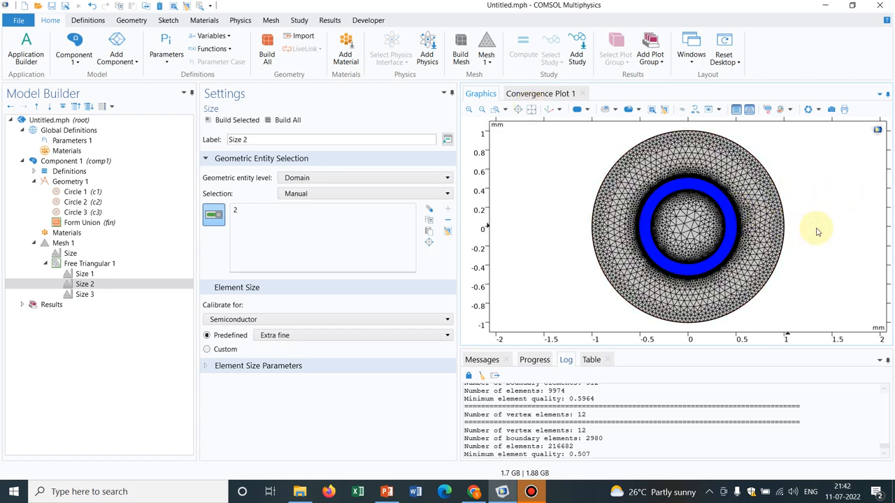
mouse_move(882, 238)
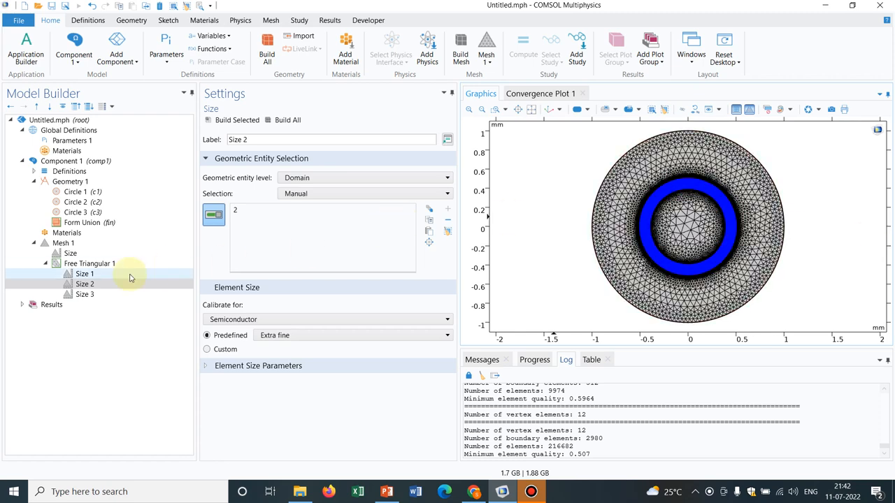
Show the Mesh 1 sequence settings with its user-controlled sequence
left_click(65, 244)
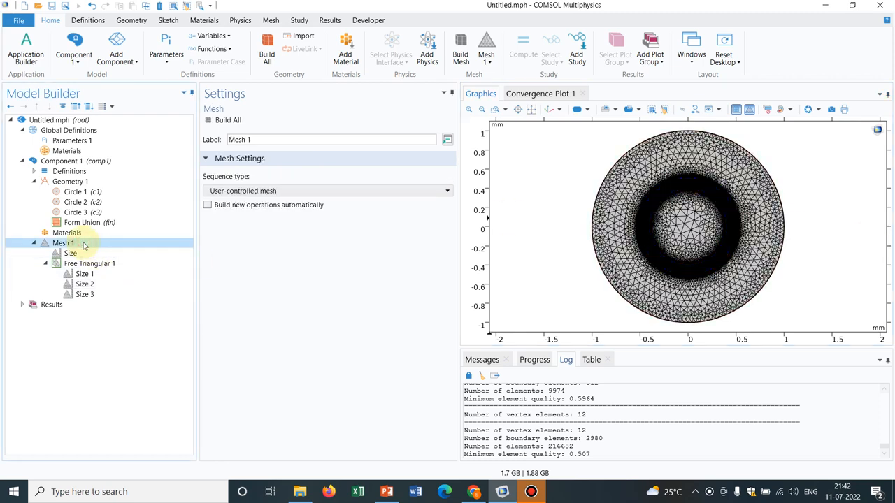
Plot the mesh skewness quality of Mesh 1 and fit it in view
right_click(63, 243)
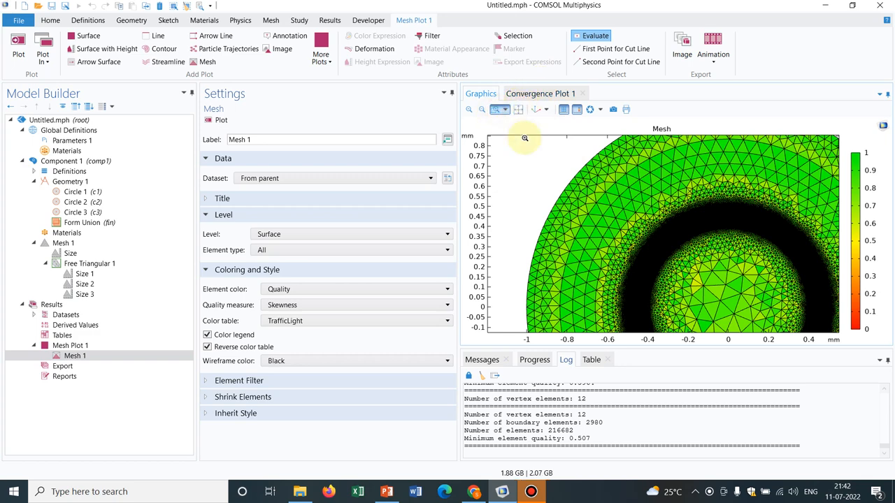
left_click(518, 109)
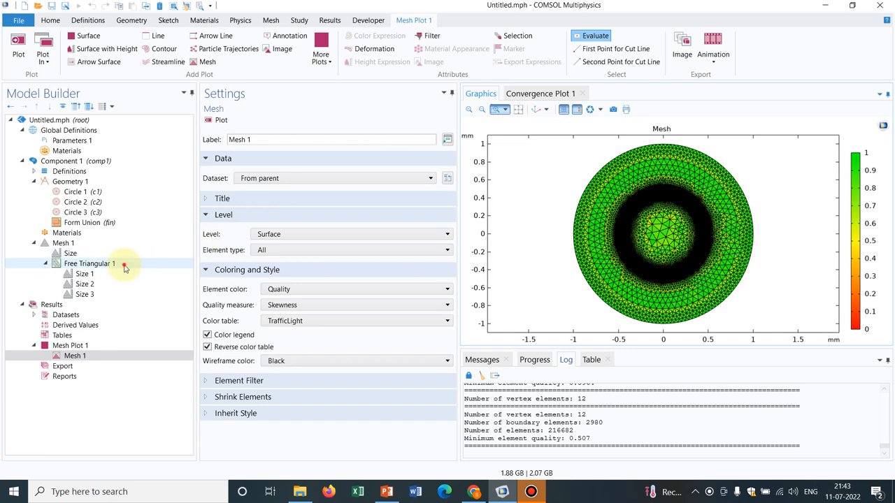
Delete the Free Triangular 1 operation, leaving Mesh 1 unmeshed
right_click(89, 263)
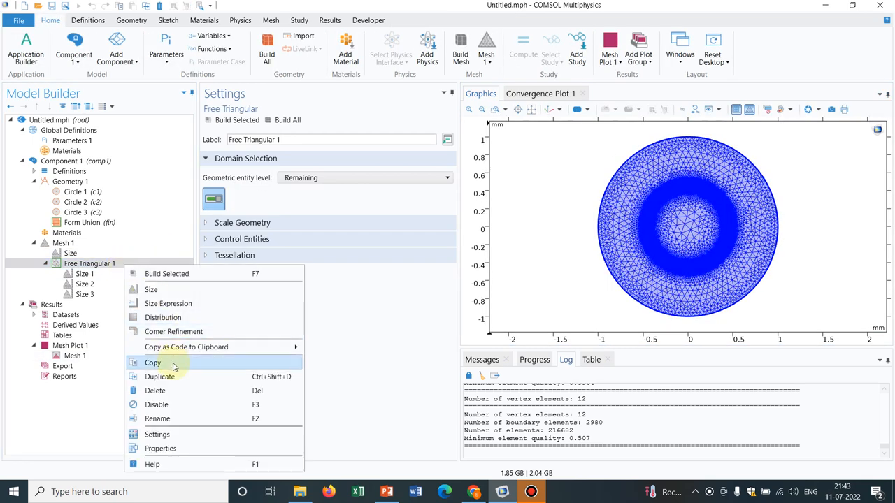
left_click(155, 390)
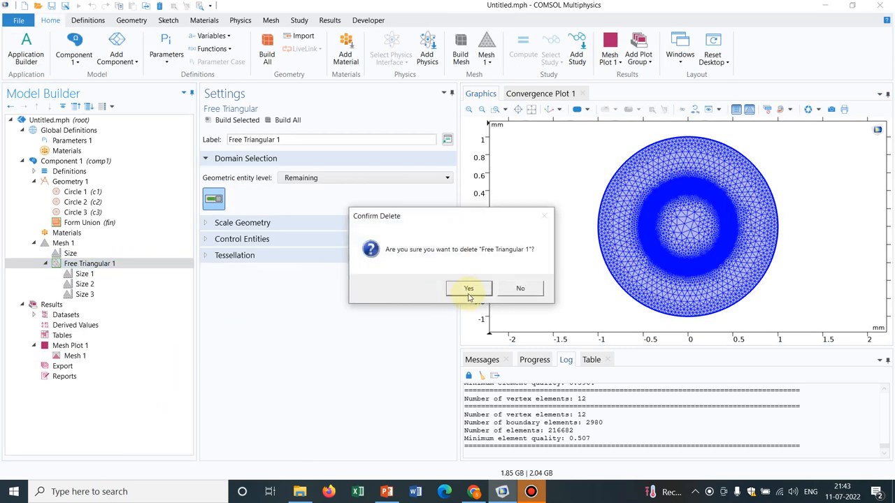
left_click(469, 288)
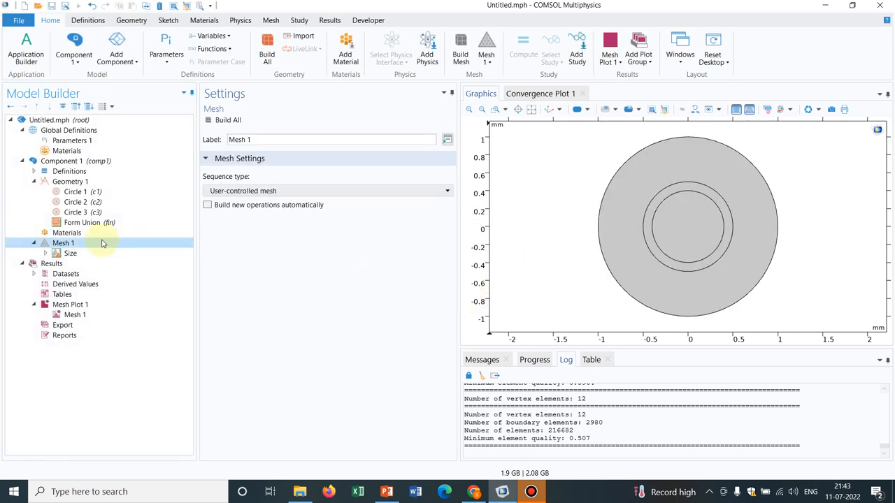
Add a Free Triangular operation restricted to the inner circle domain 3 and build it
right_click(64, 243)
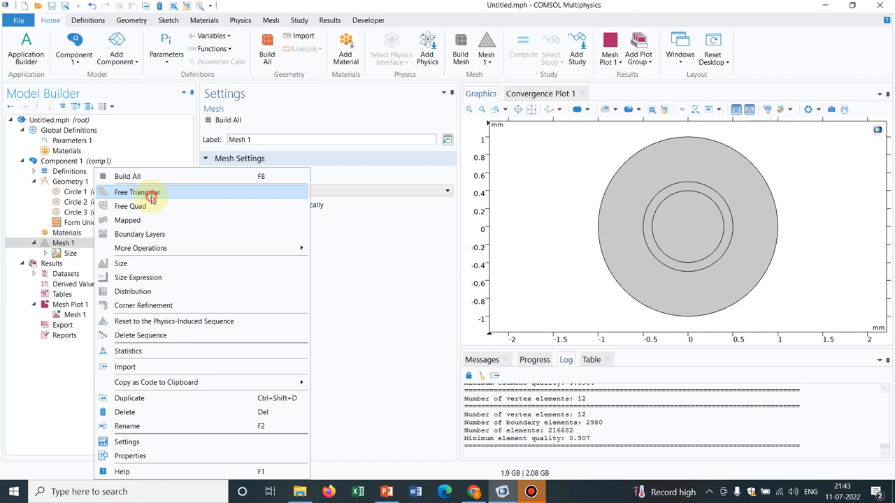
left_click(137, 193)
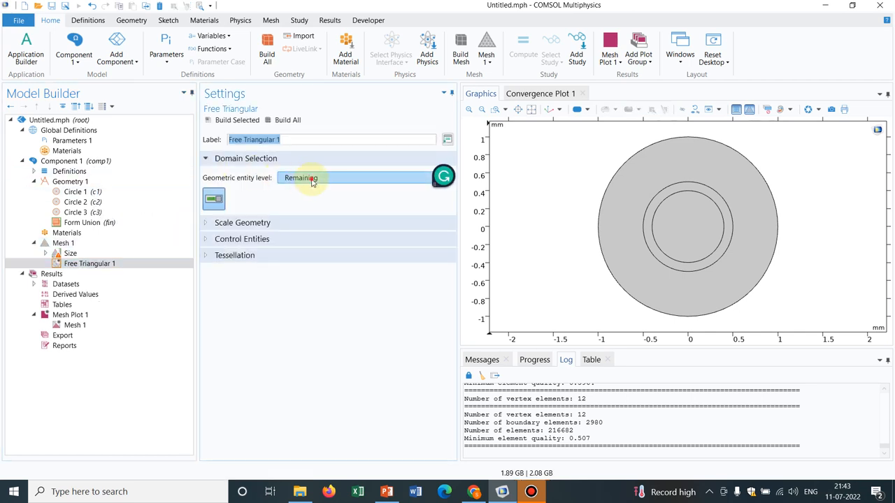
left_click(363, 177)
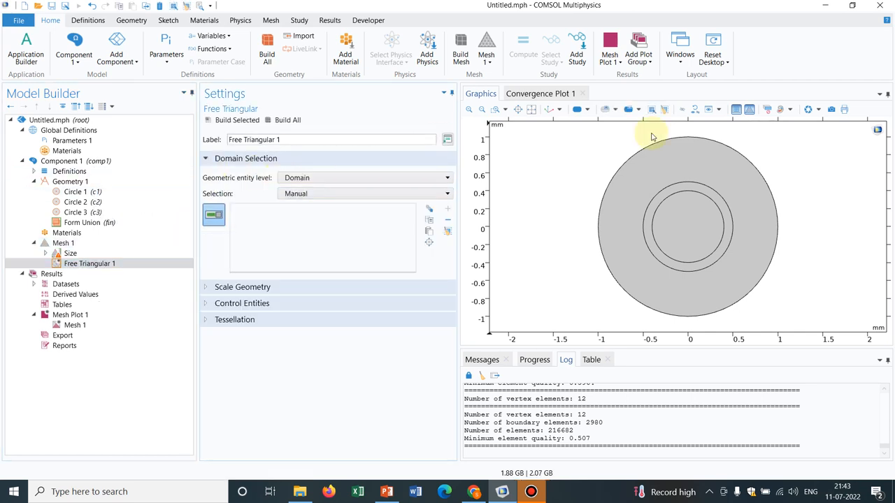
left_click(696, 218)
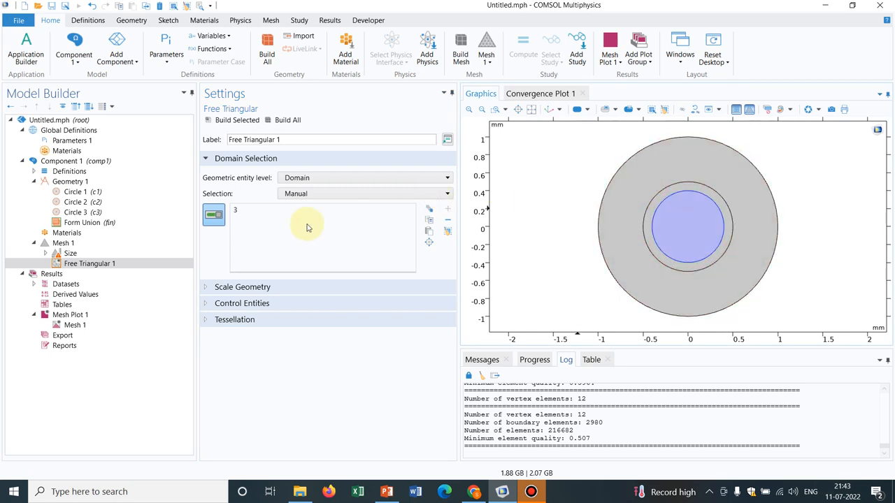
left_click(236, 120)
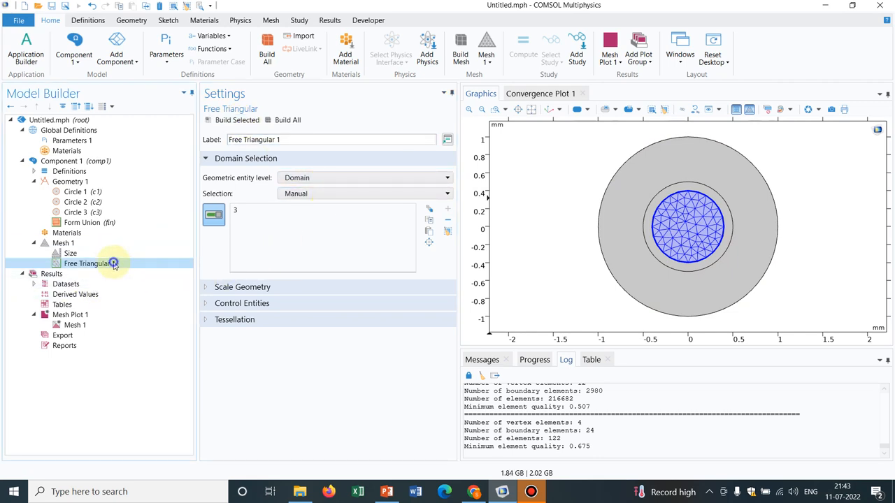
Add a Size node under the core triangular mesh with the Finer predefined element size
right_click(87, 263)
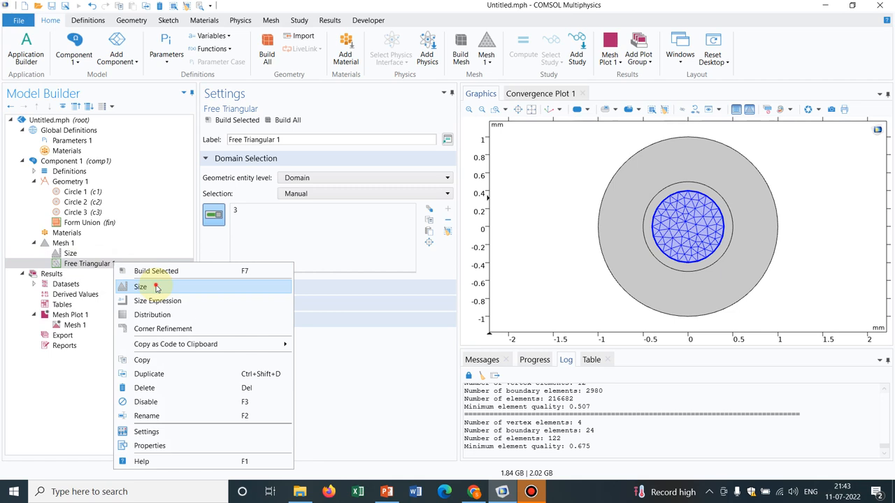
left_click(142, 287)
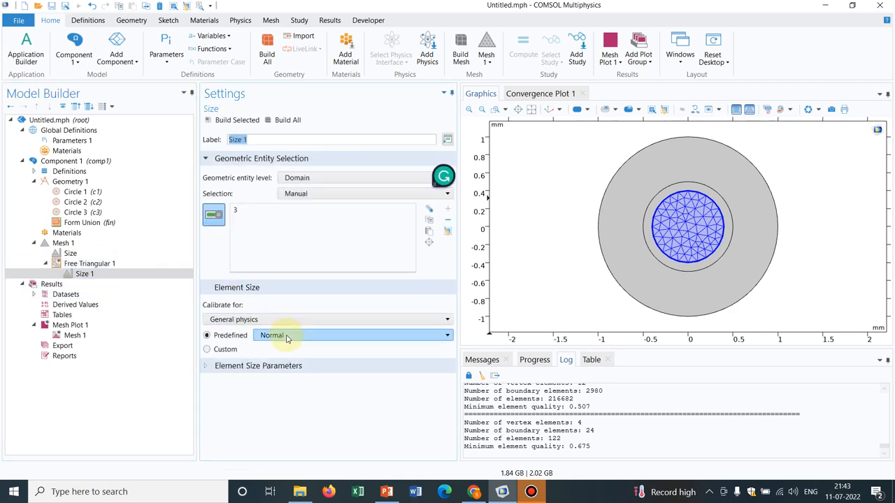
left_click(353, 335)
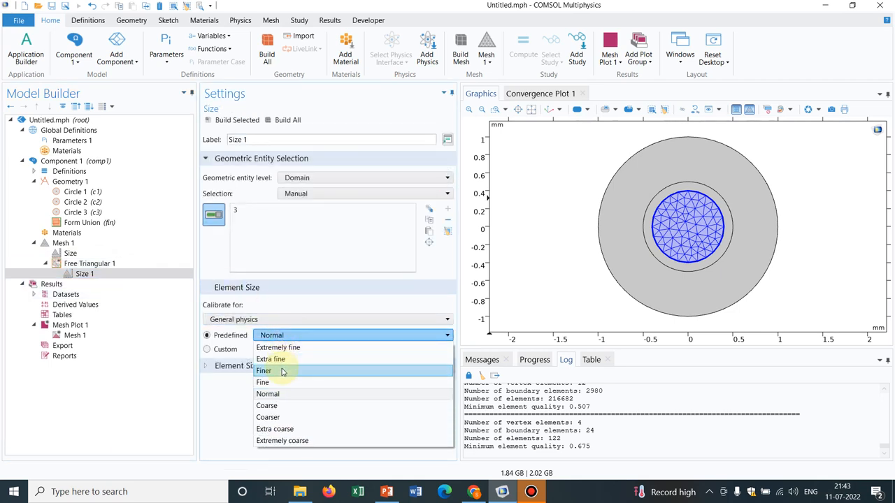
left_click(264, 370)
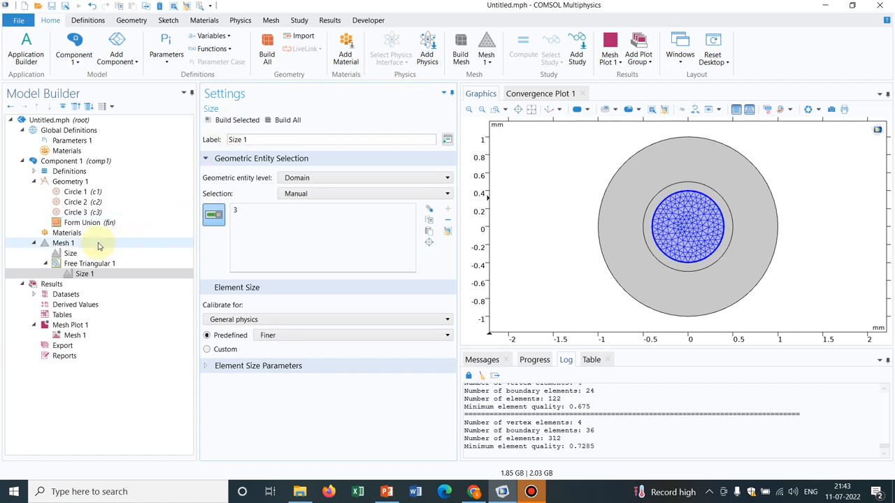
right_click(64, 243)
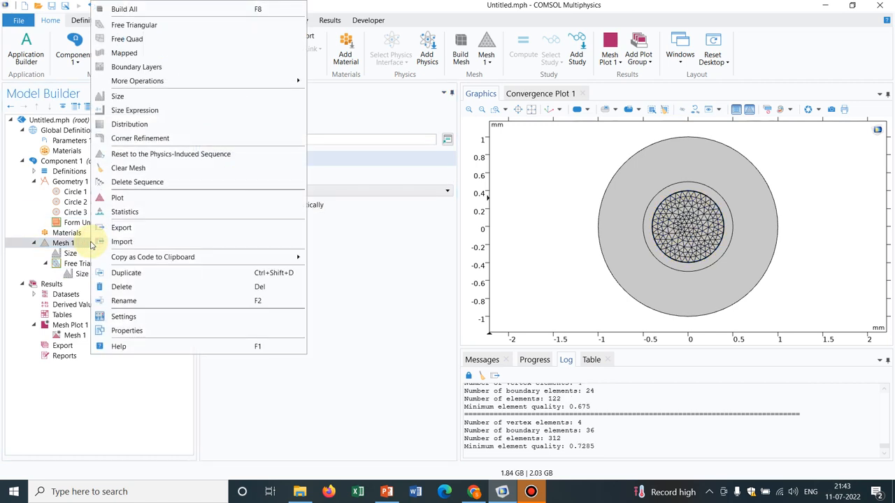
left_click(135, 25)
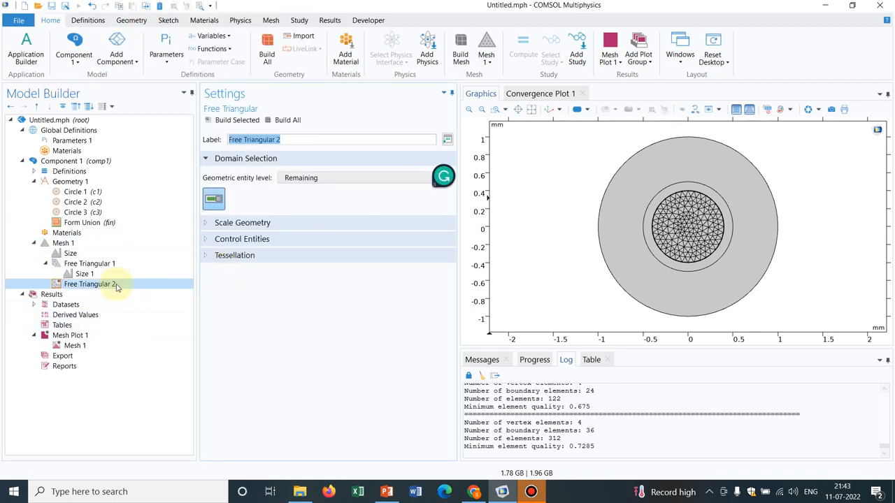
right_click(90, 284)
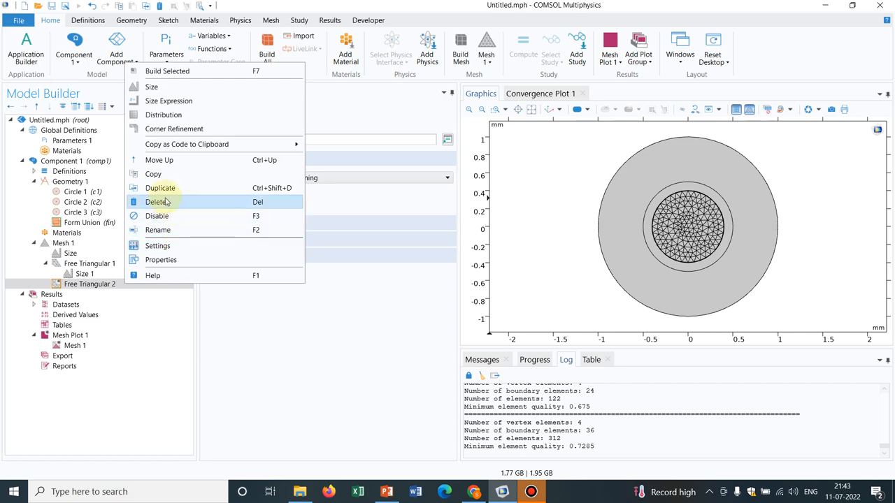
left_click(159, 201)
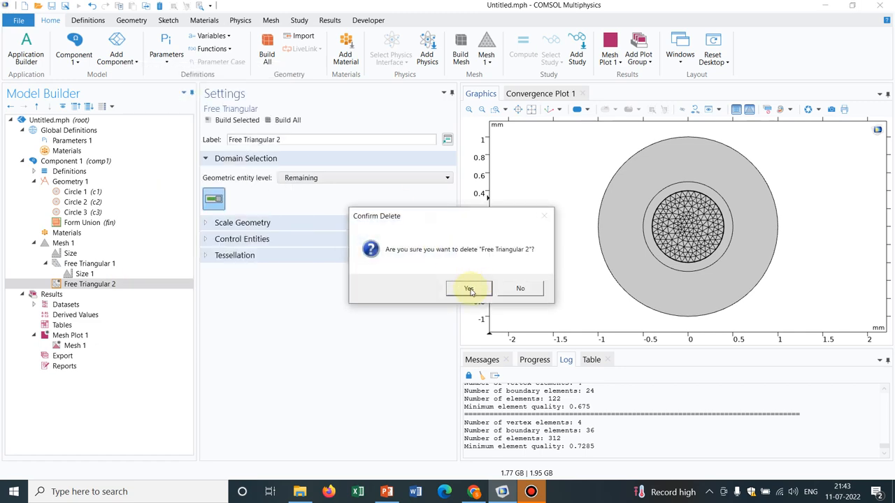
left_click(468, 288)
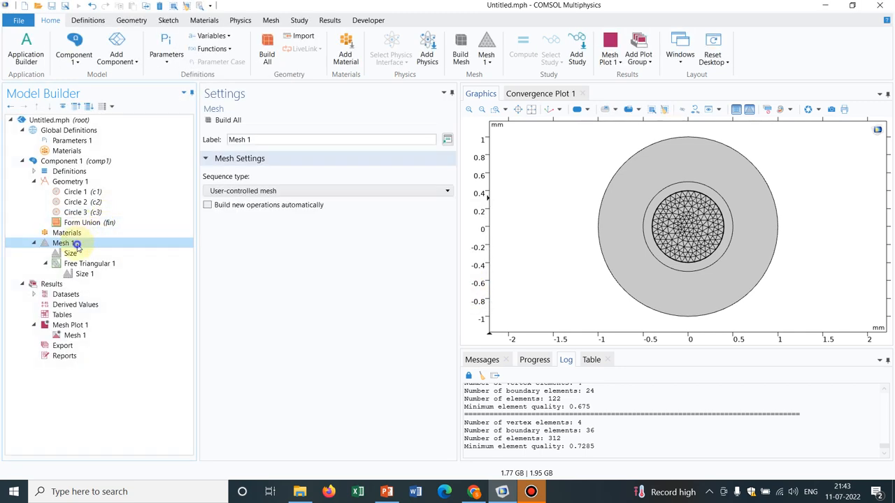
Add a Free Quad operation on the outer ring domain 1 and build it
right_click(63, 243)
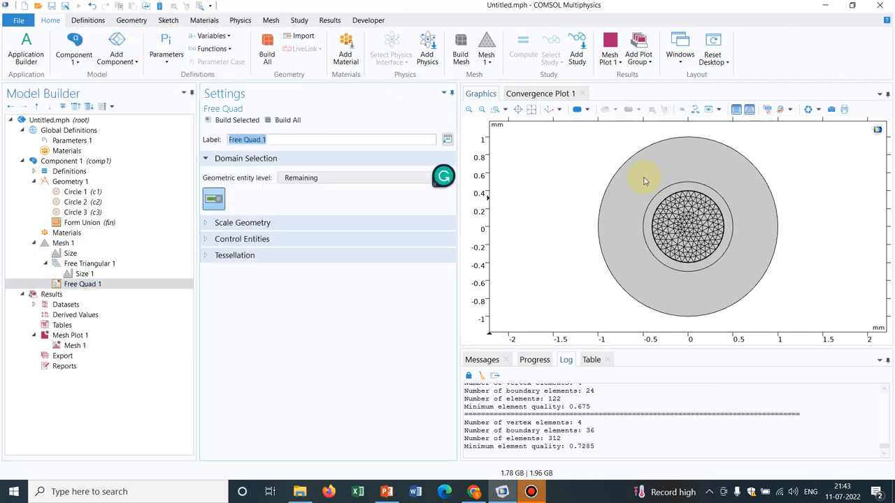
left_click(363, 177)
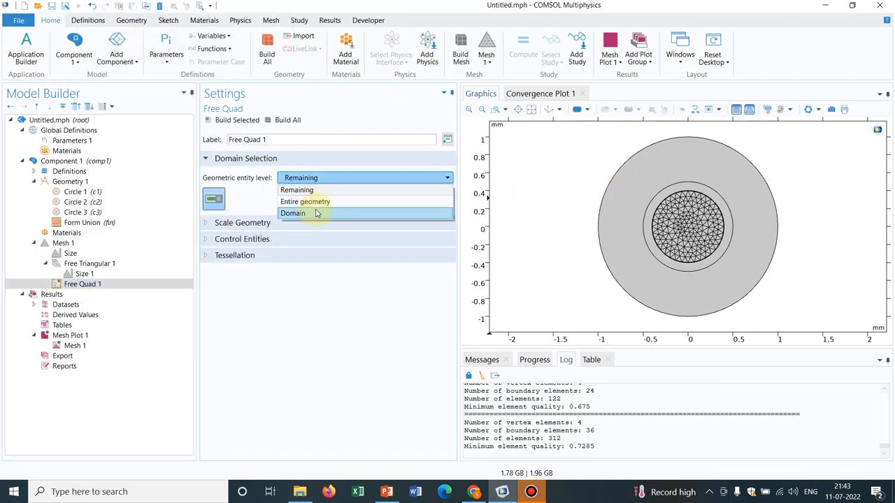
left_click(294, 213)
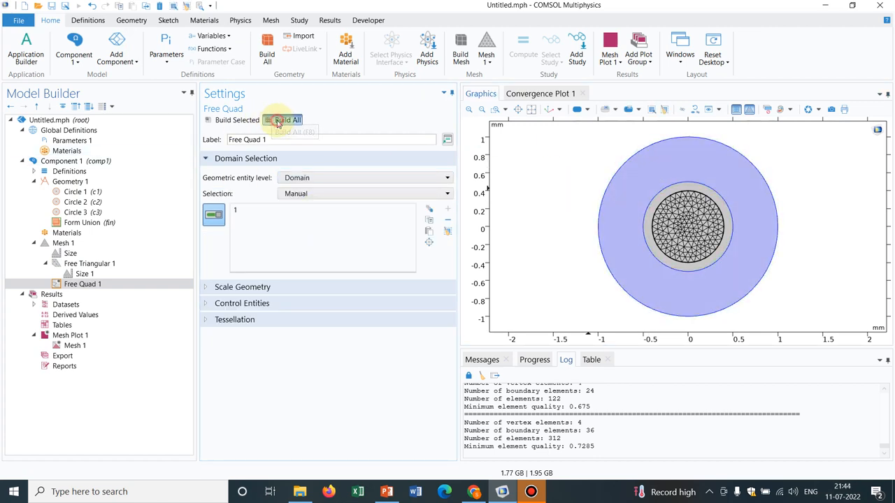
left_click(288, 120)
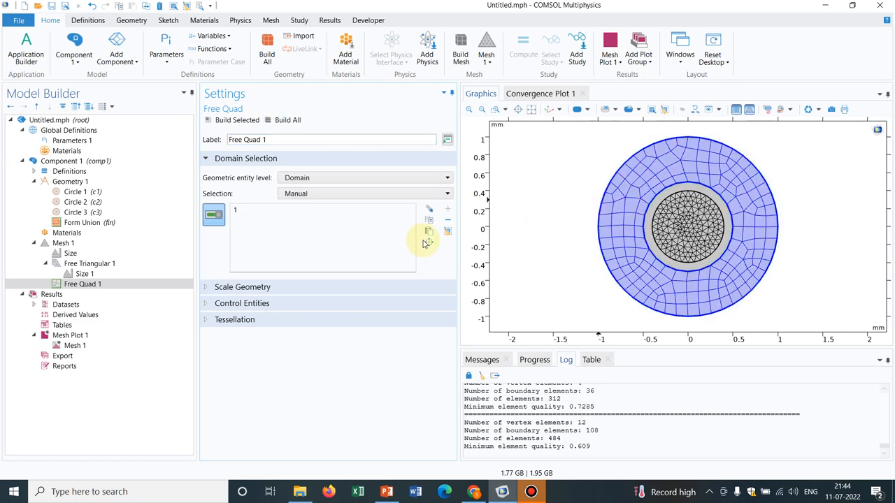
Give the quad mesh an Extra fine size and rebuild the outer ring
right_click(82, 284)
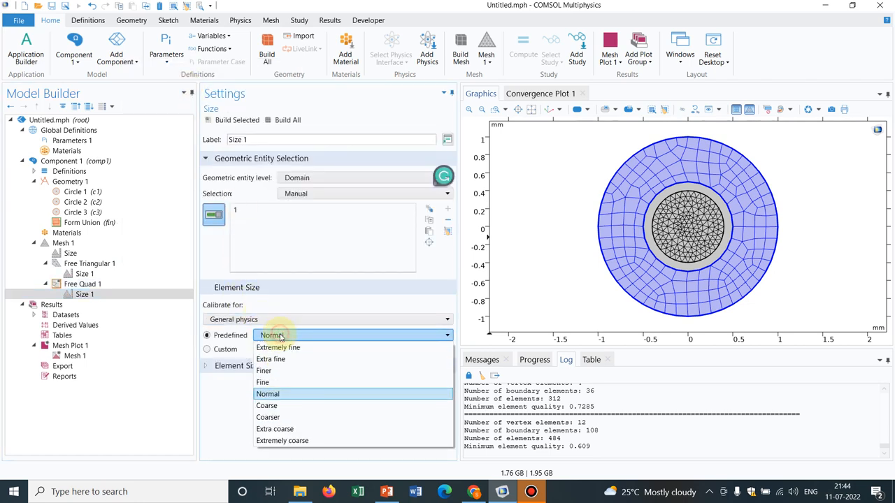
left_click(271, 358)
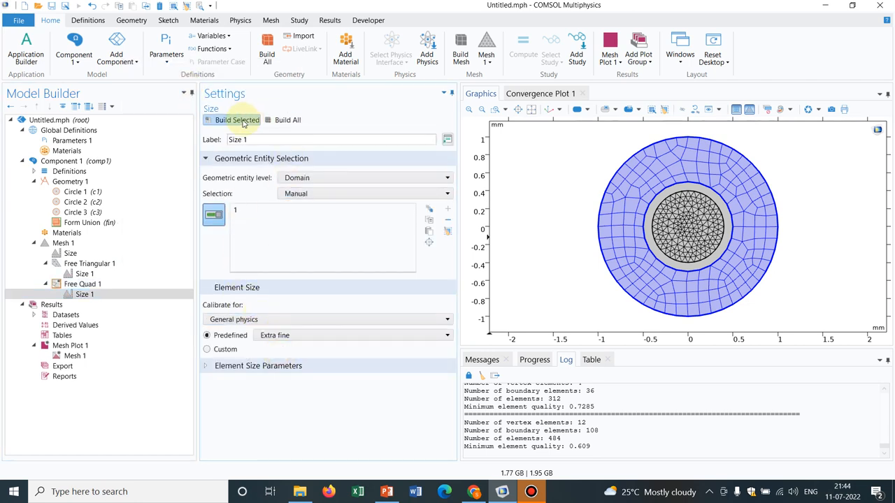
left_click(238, 120)
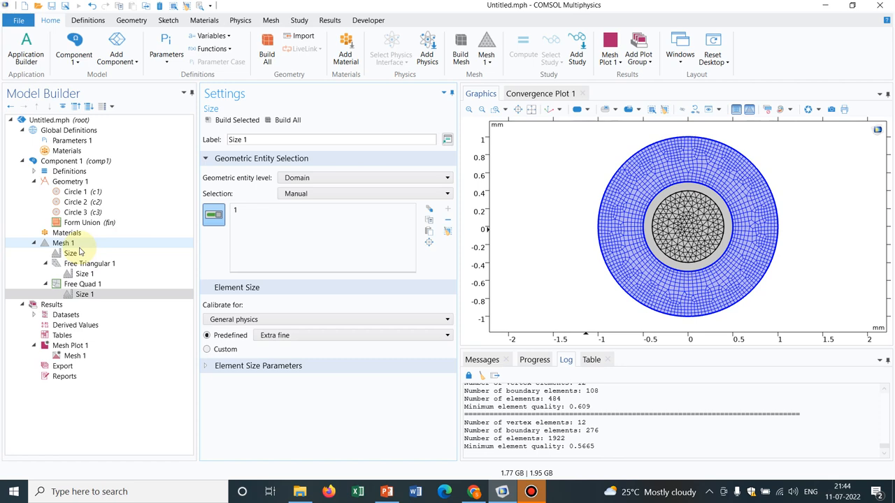
Add a Boundary Layers operation on the middle annulus domain 2 and build it, reaching 2270 elements
right_click(63, 243)
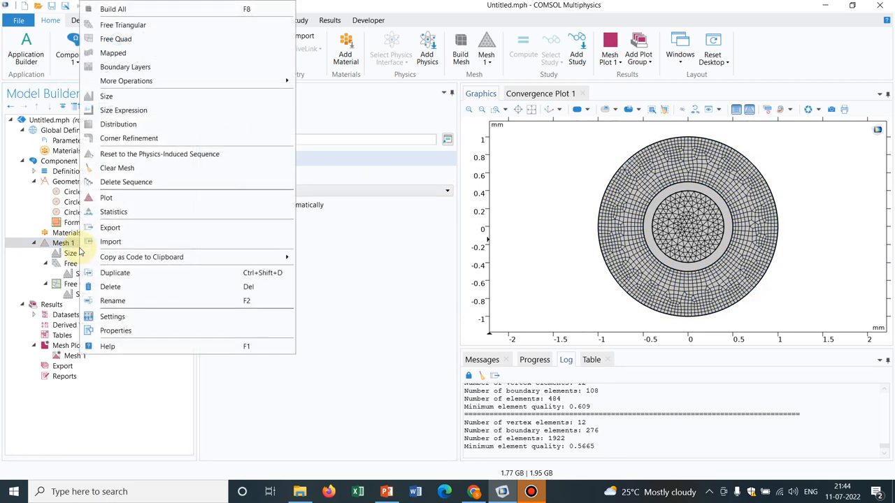
mouse_move(126, 67)
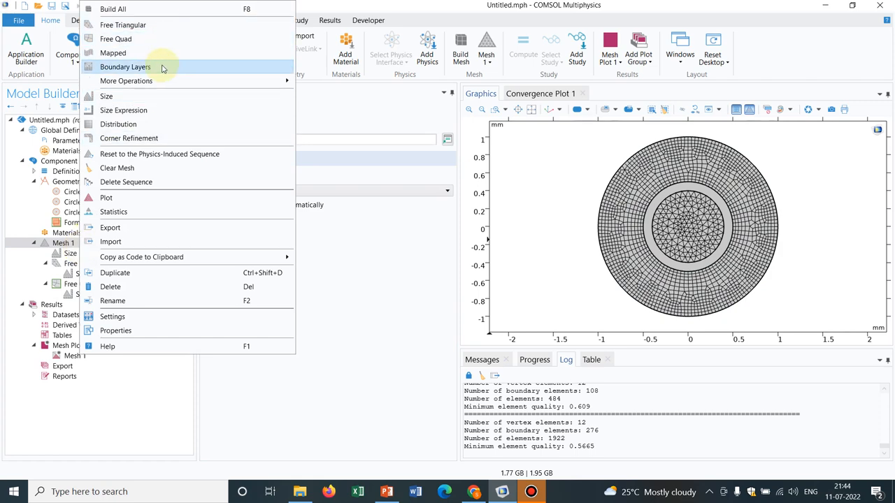
left_click(125, 67)
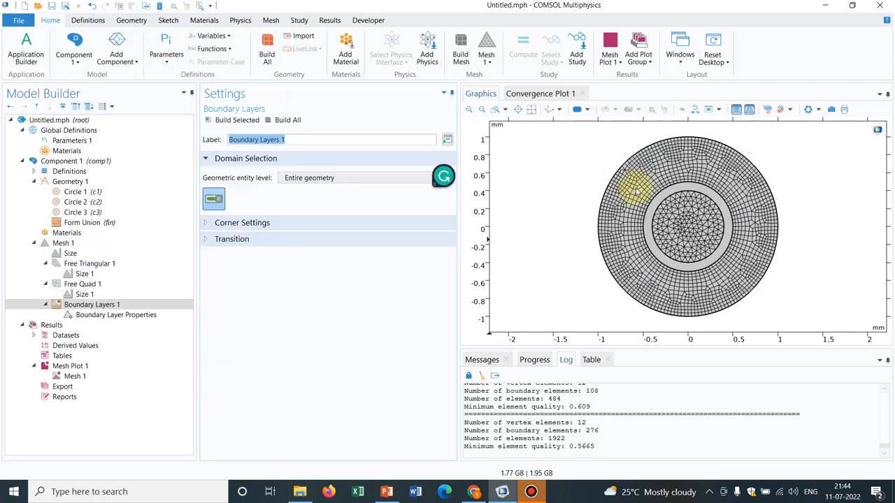
left_click(364, 177)
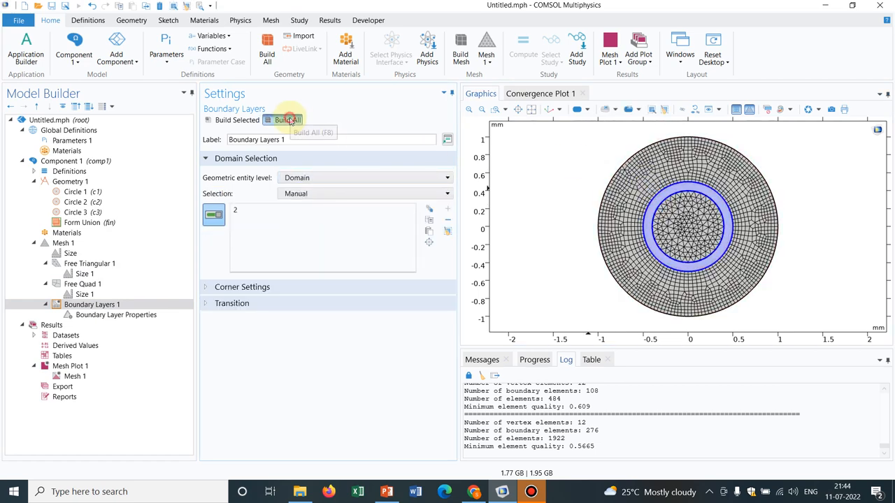
left_click(287, 120)
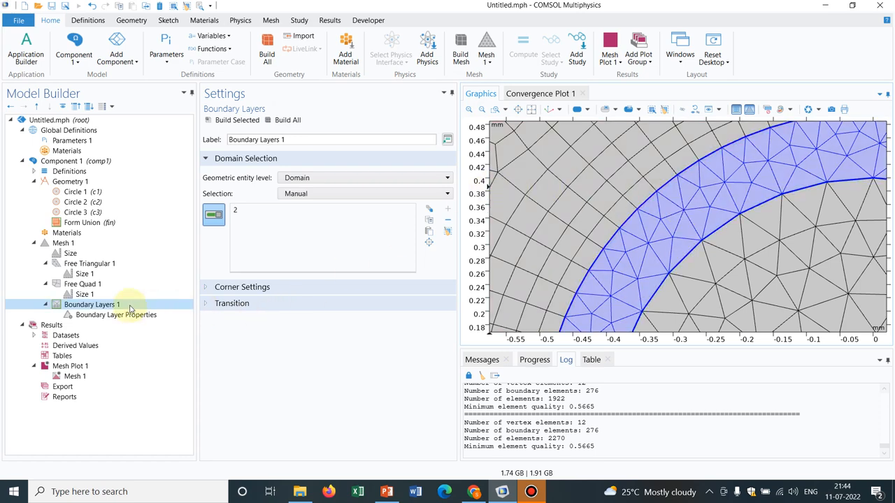
right_click(92, 305)
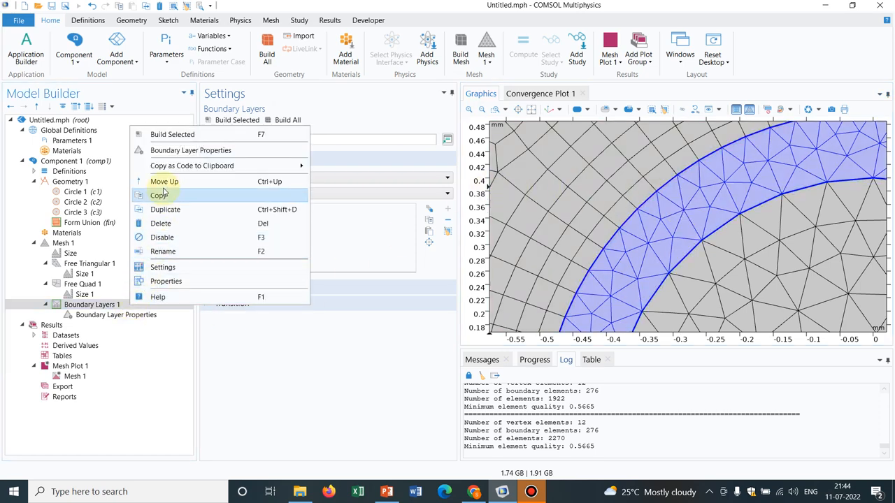
mouse_move(173, 241)
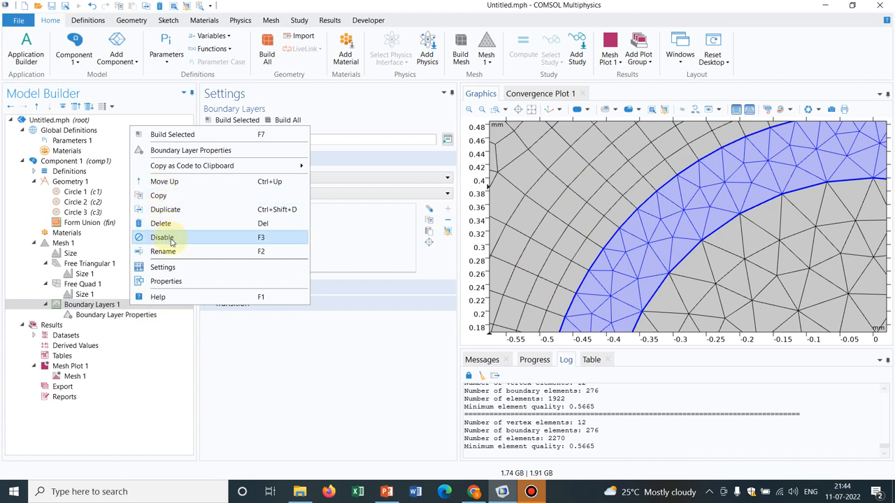
mouse_move(159, 195)
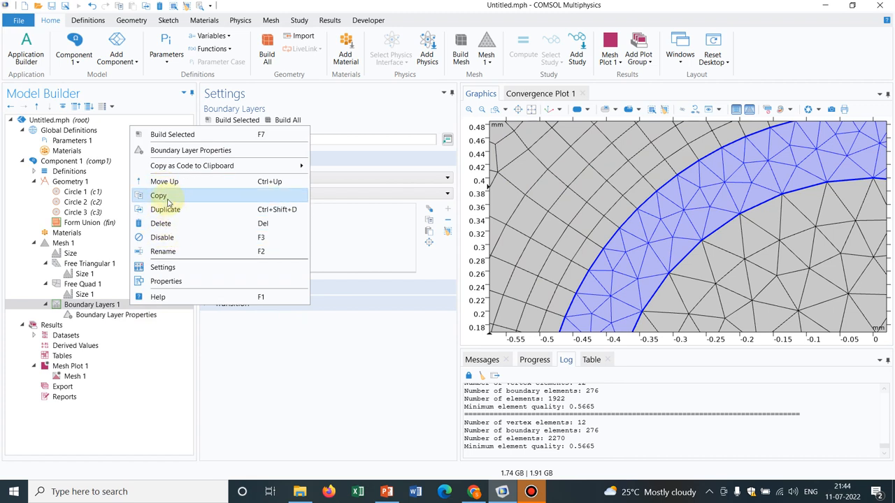
mouse_move(188, 251)
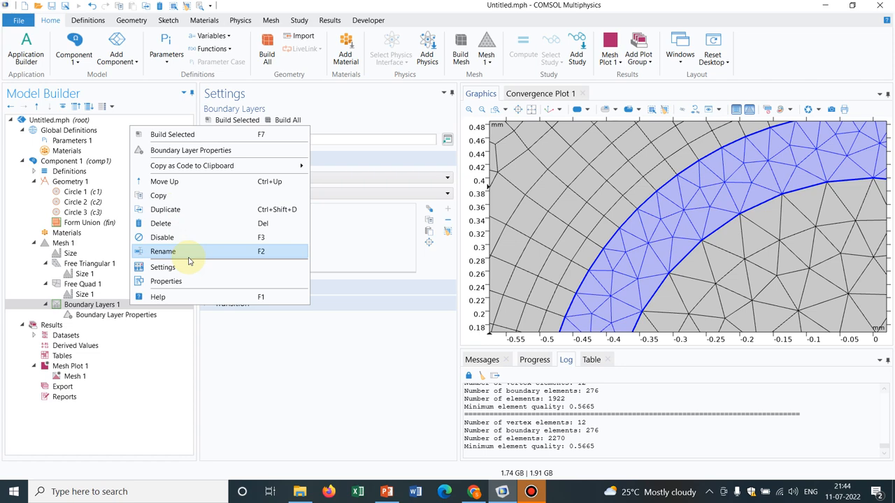
mouse_move(187, 347)
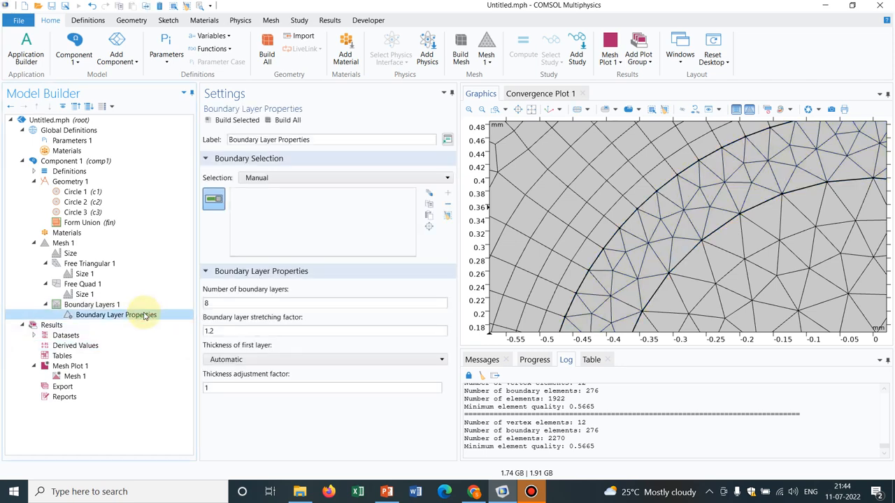
Set Boundary Layer Properties to 16 layers with stretching factor 0.6 and refit the mesh view
left_click(325, 330)
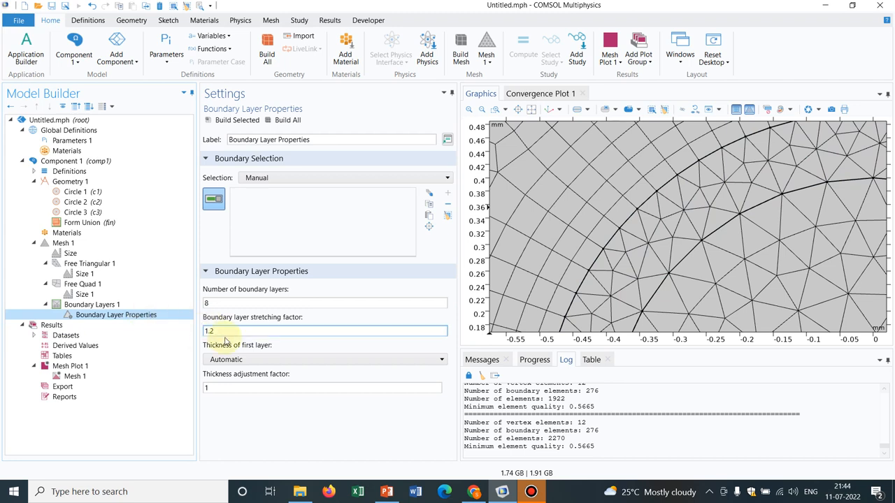
left_click(324, 302)
type("16")
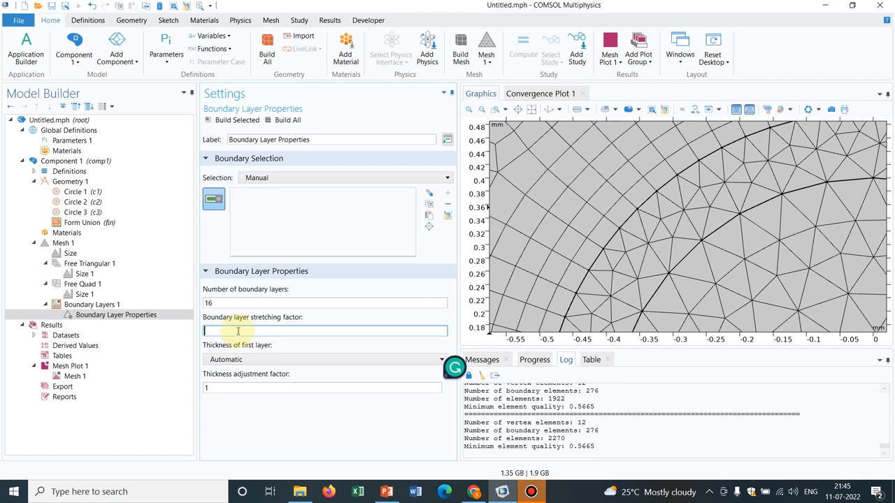
type("0.6")
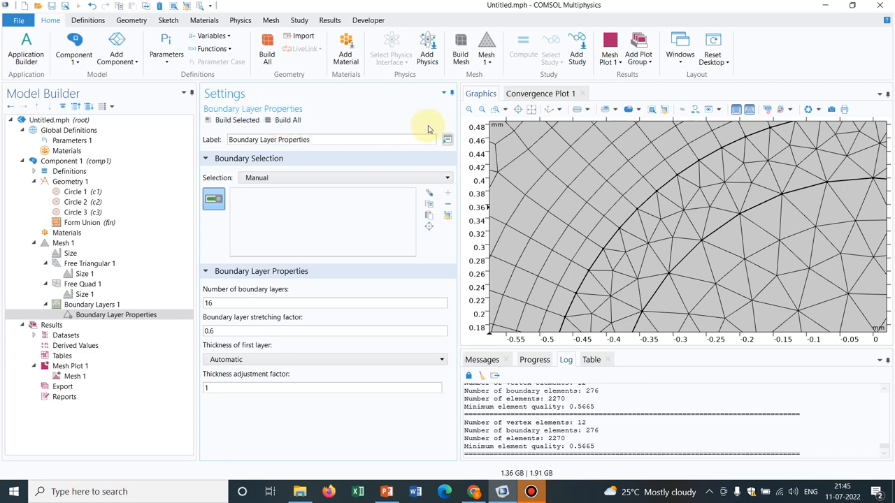
mouse_move(492, 154)
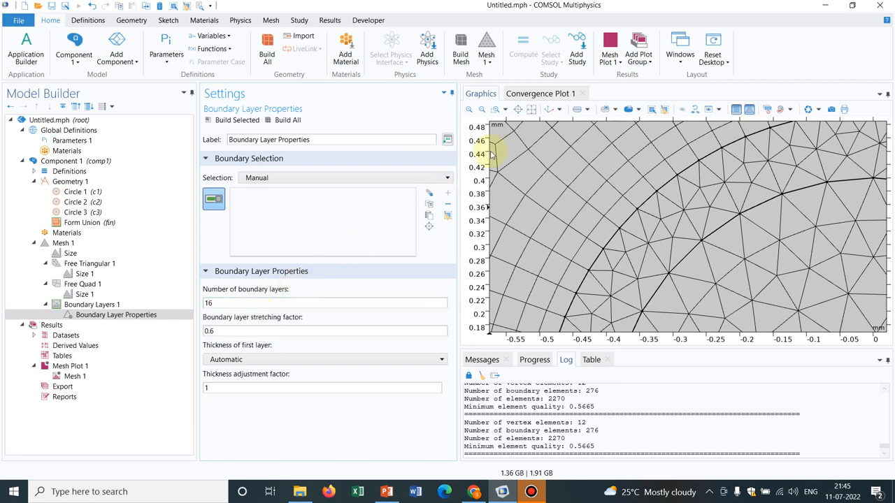
mouse_move(668, 238)
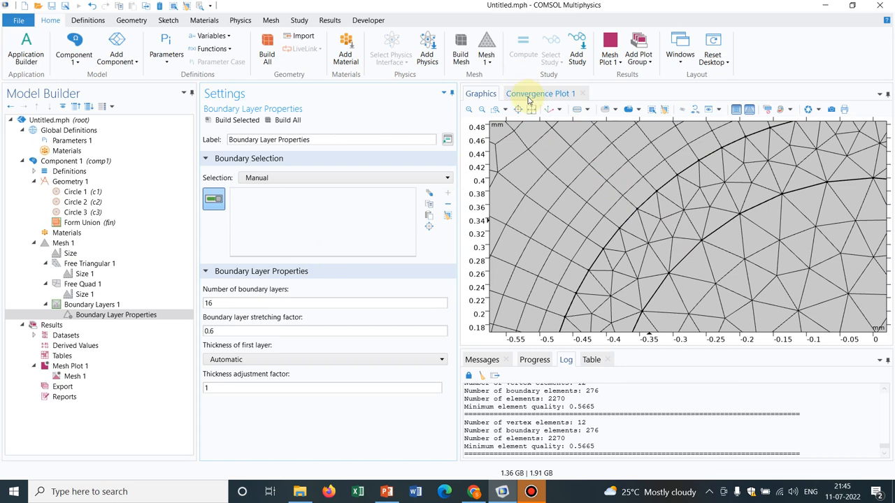
left_click(531, 109)
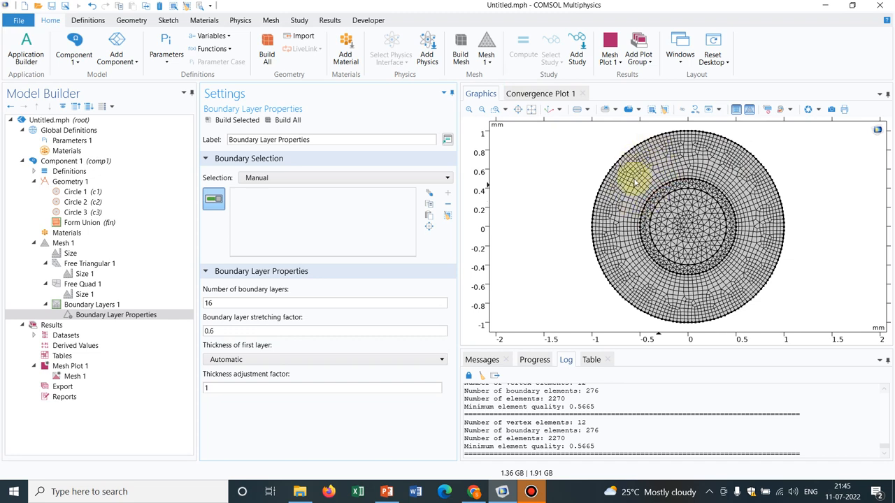
mouse_move(688, 165)
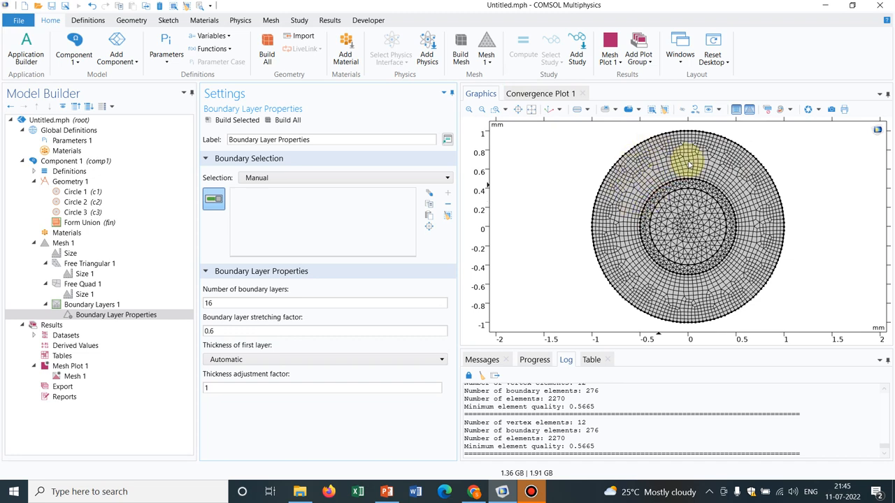